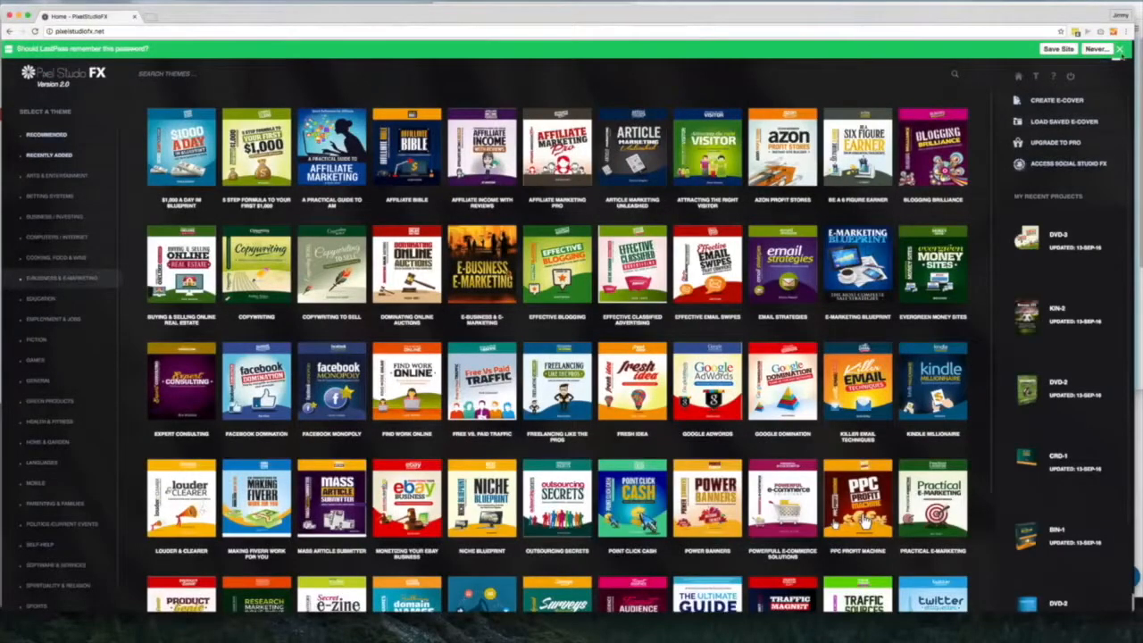
Browse theme categories, passing Cooking, until the plain orange multi-format mockup set shows.
left_click(1096, 49)
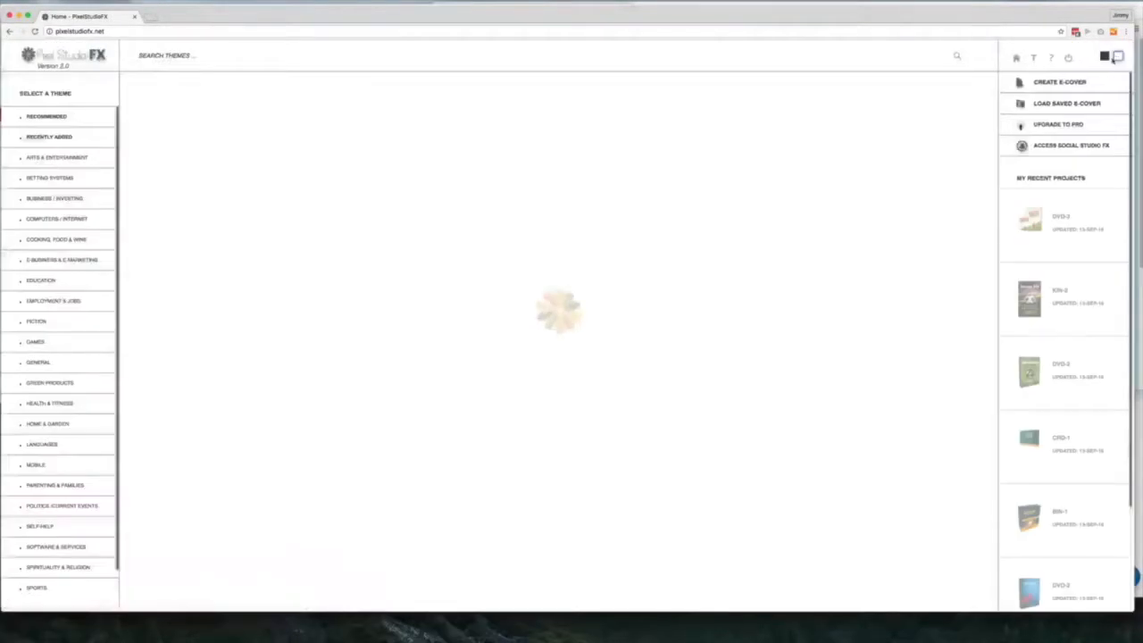
left_click(60, 260)
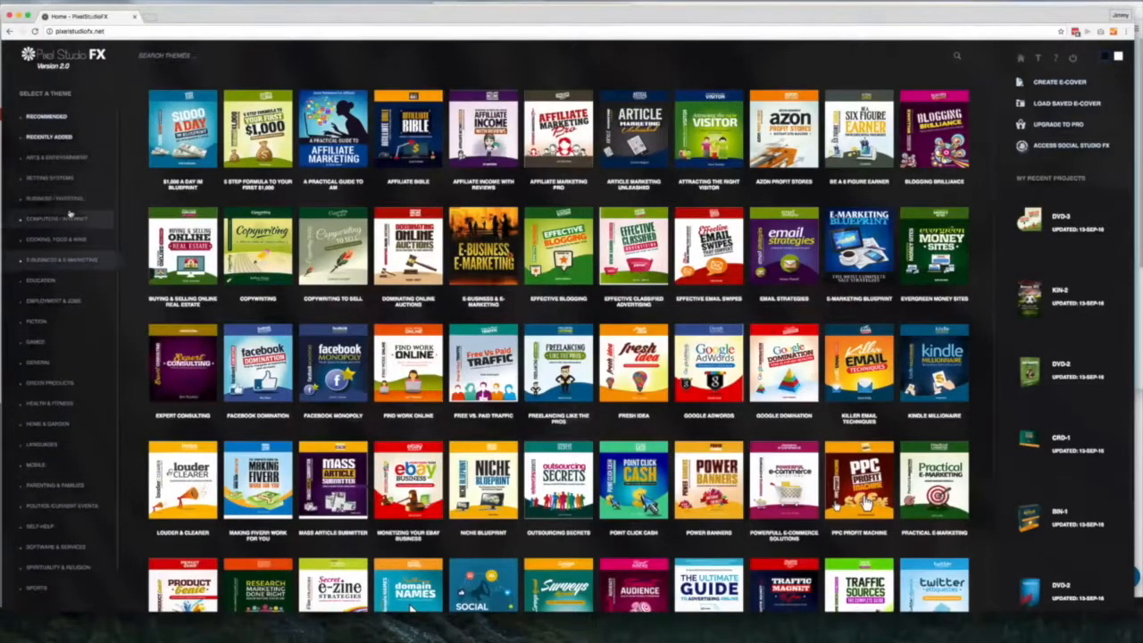
left_click(55, 239)
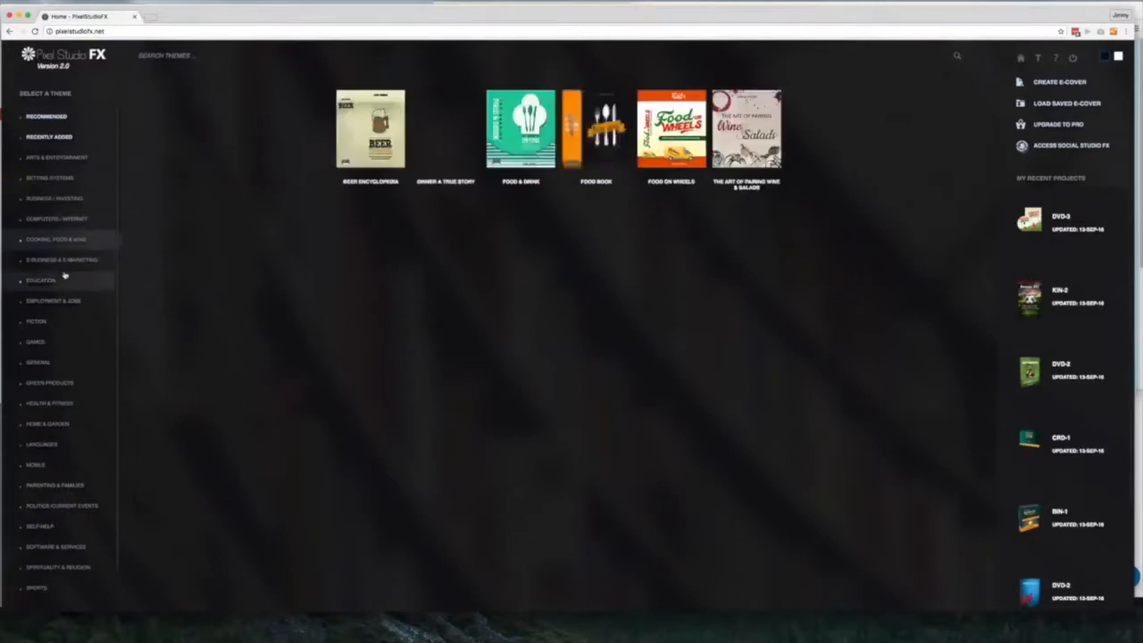
left_click(54, 196)
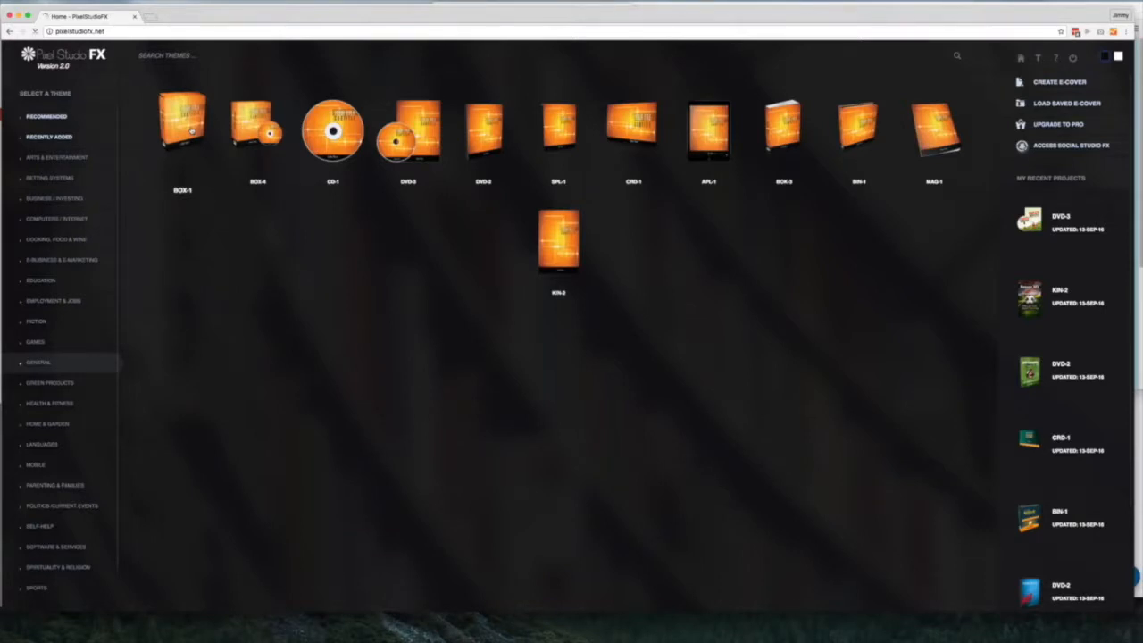
Open the BOX-1 orange template in the editor and toggle the grid overlay on and off.
left_click(182, 125)
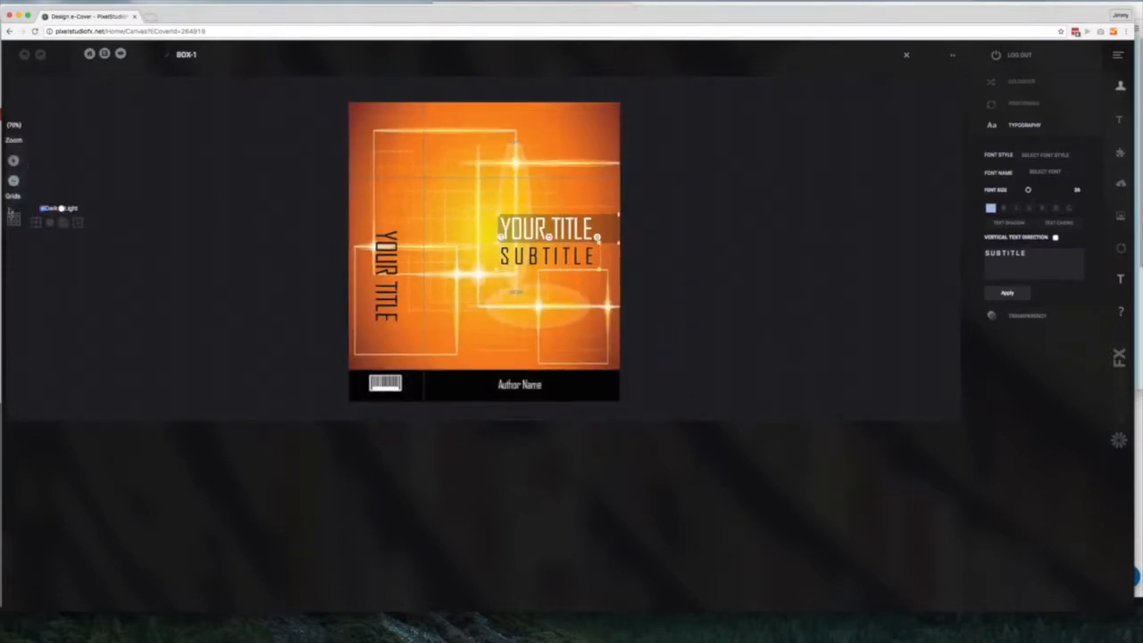
left_click(36, 221)
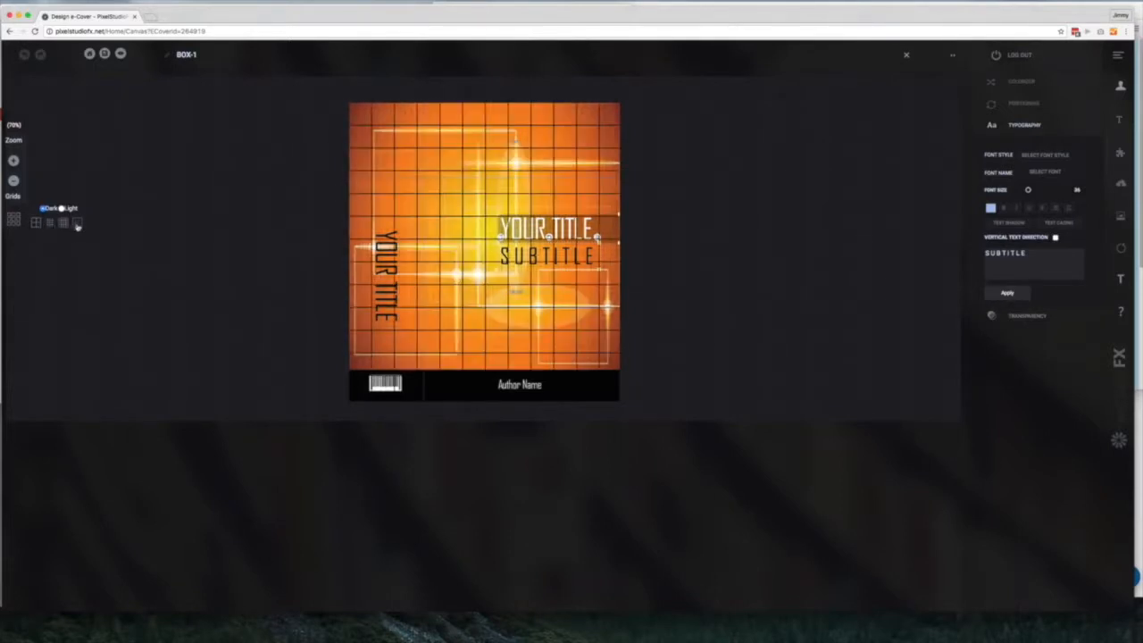
left_click(77, 222)
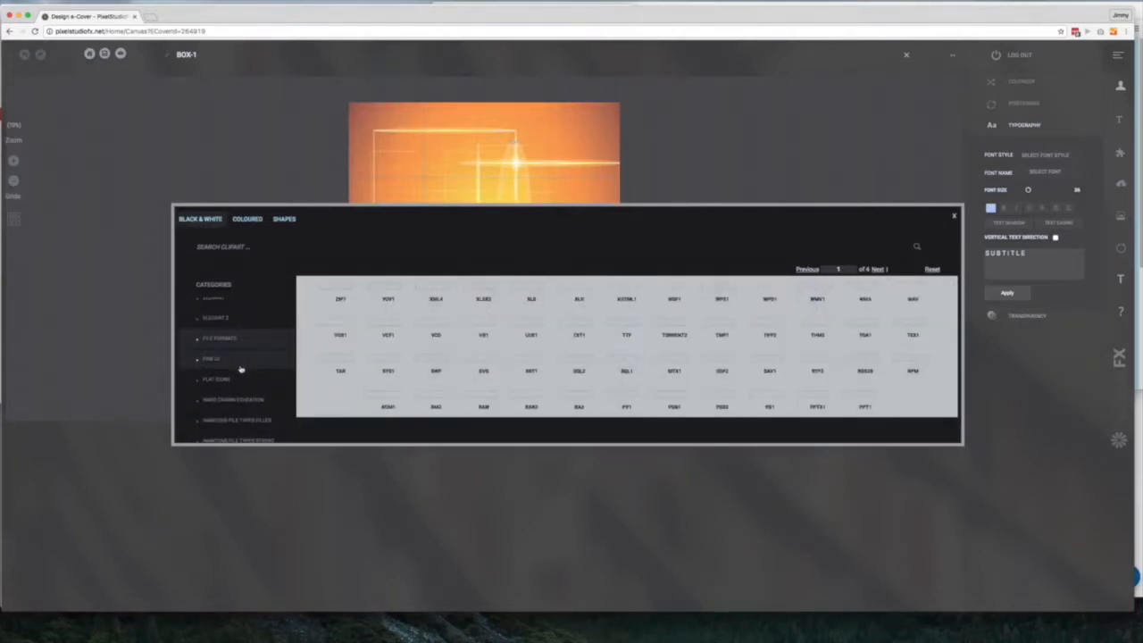
Insert the coloured Business & Finance vault icon from the clip art library onto the cover.
left_click(214, 357)
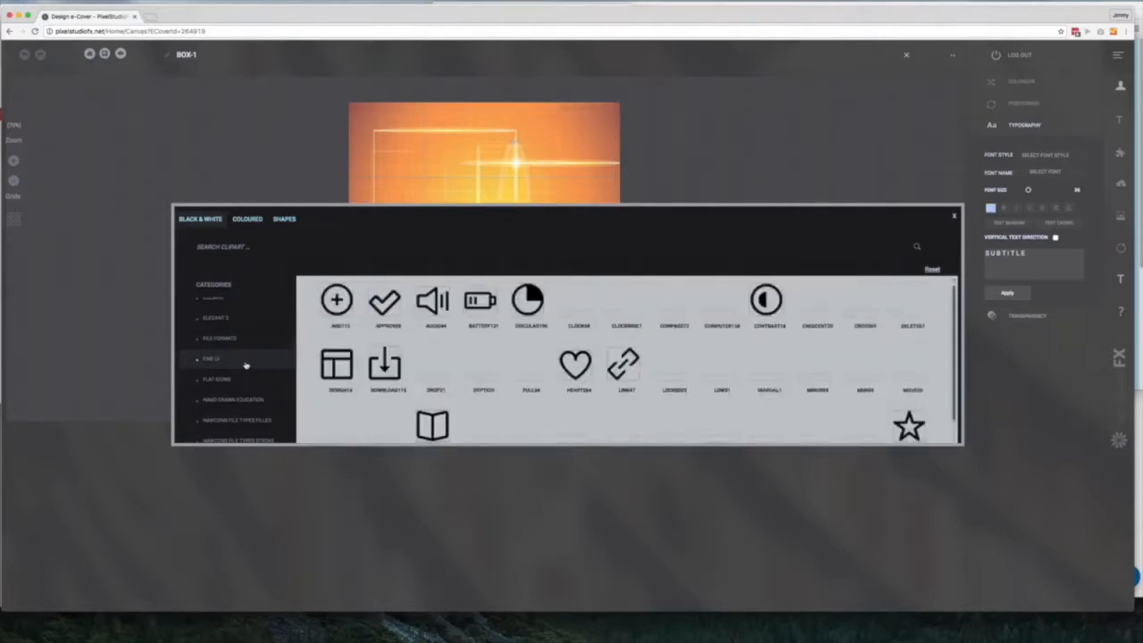
scroll("down", 3)
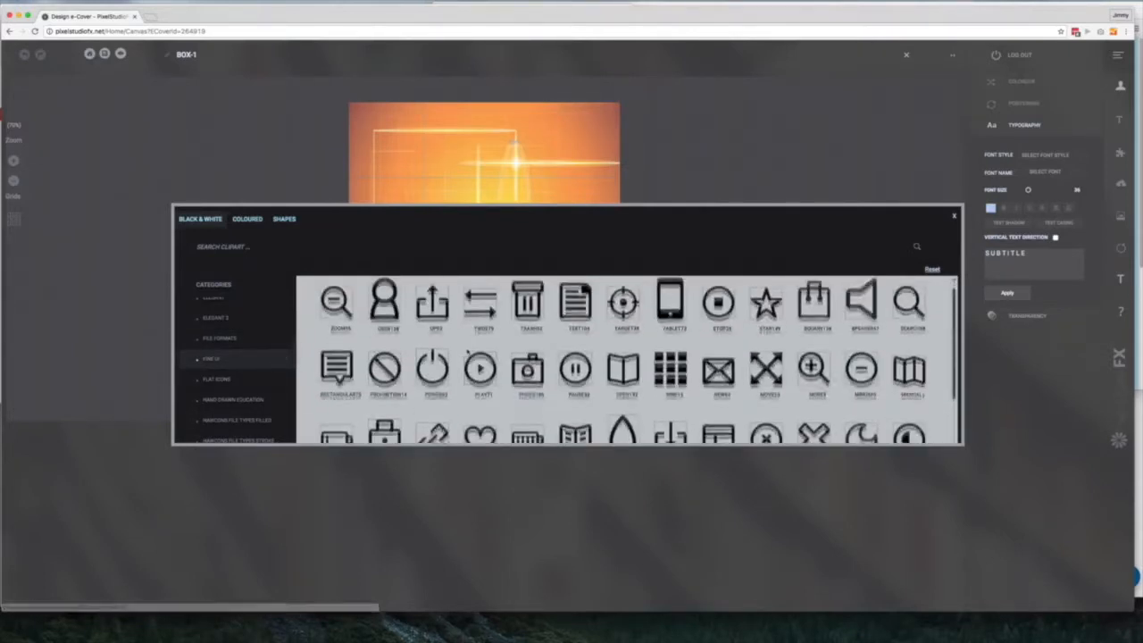
left_click(247, 218)
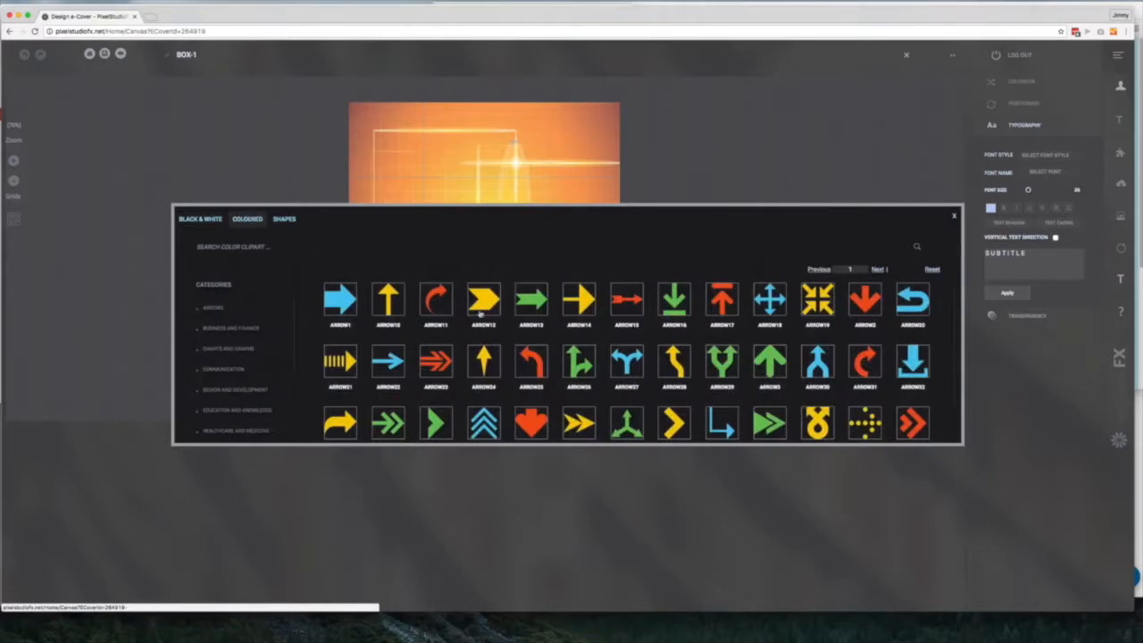
left_click(228, 348)
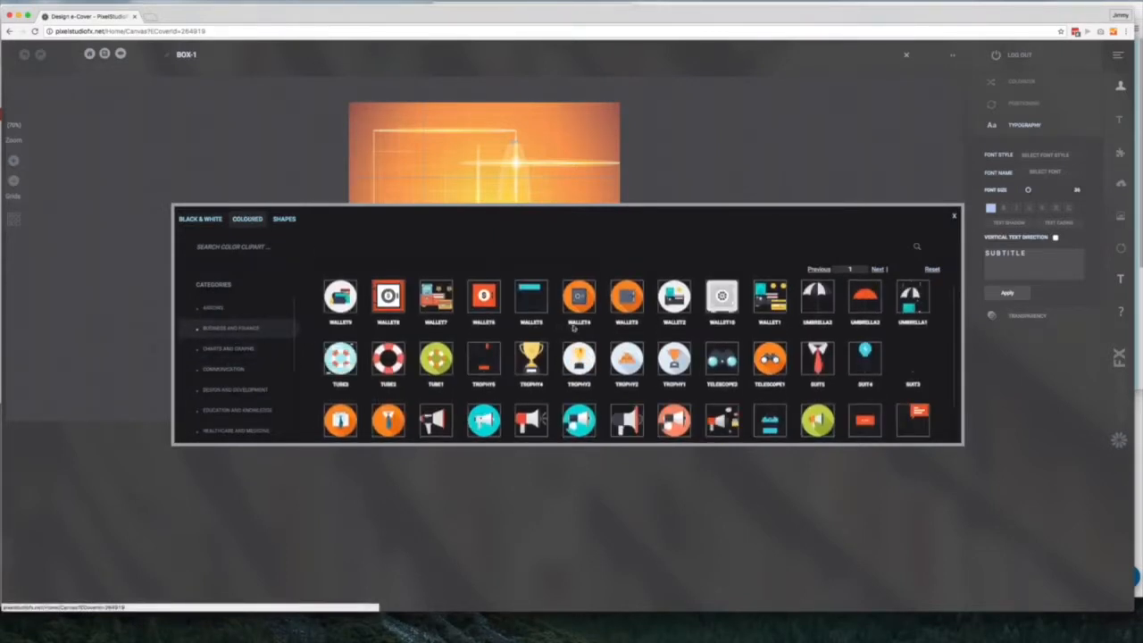
left_click(284, 218)
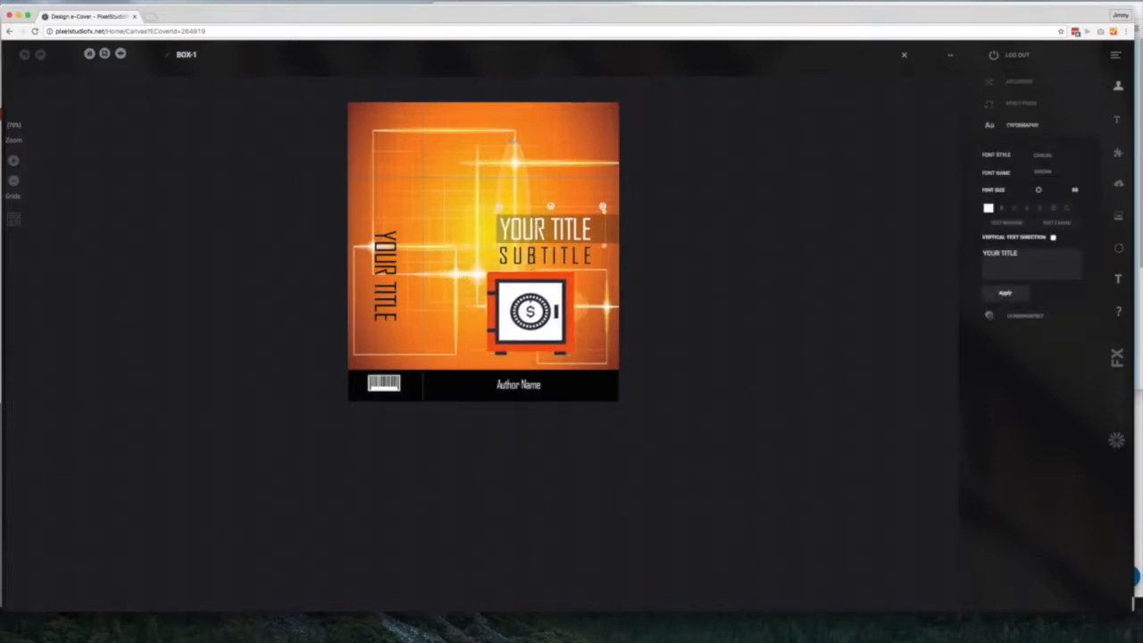
Set the title to 'Jimmy's Demo' and the subtitle to 'Bank Vault'.
type("Jimmy's Demo")
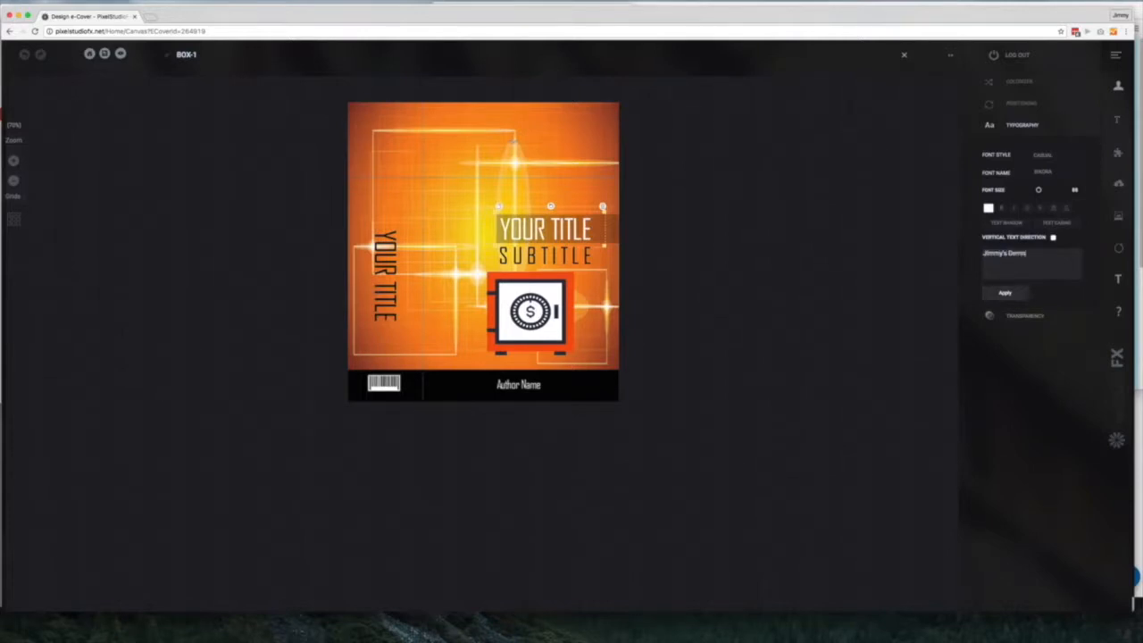
left_click(1004, 293)
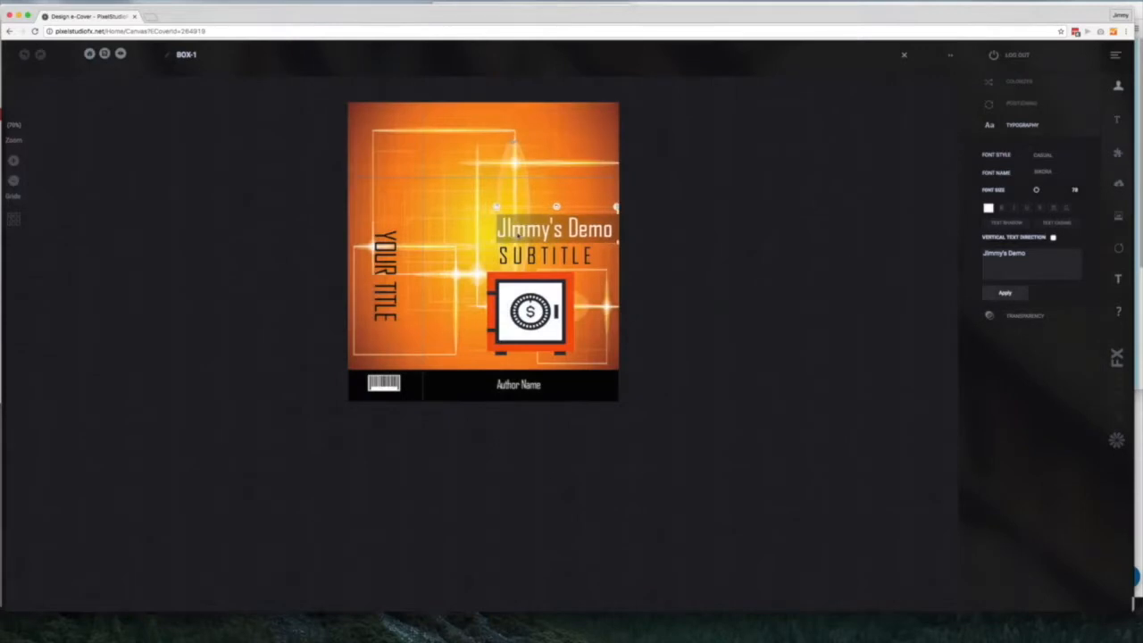
left_click(544, 258)
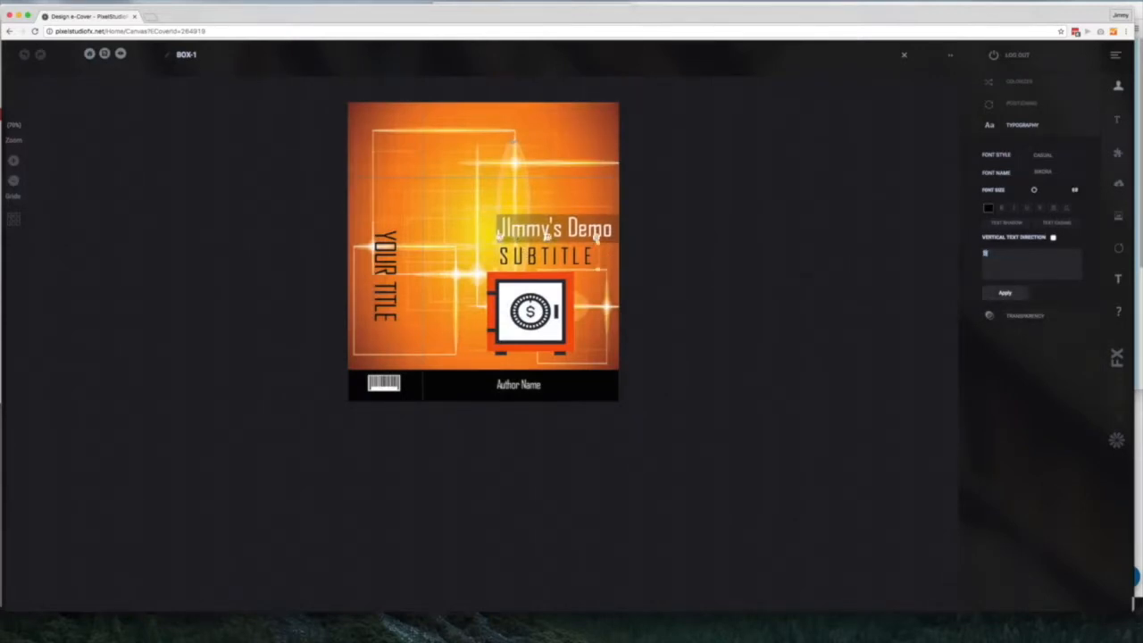
type("Bank Vault")
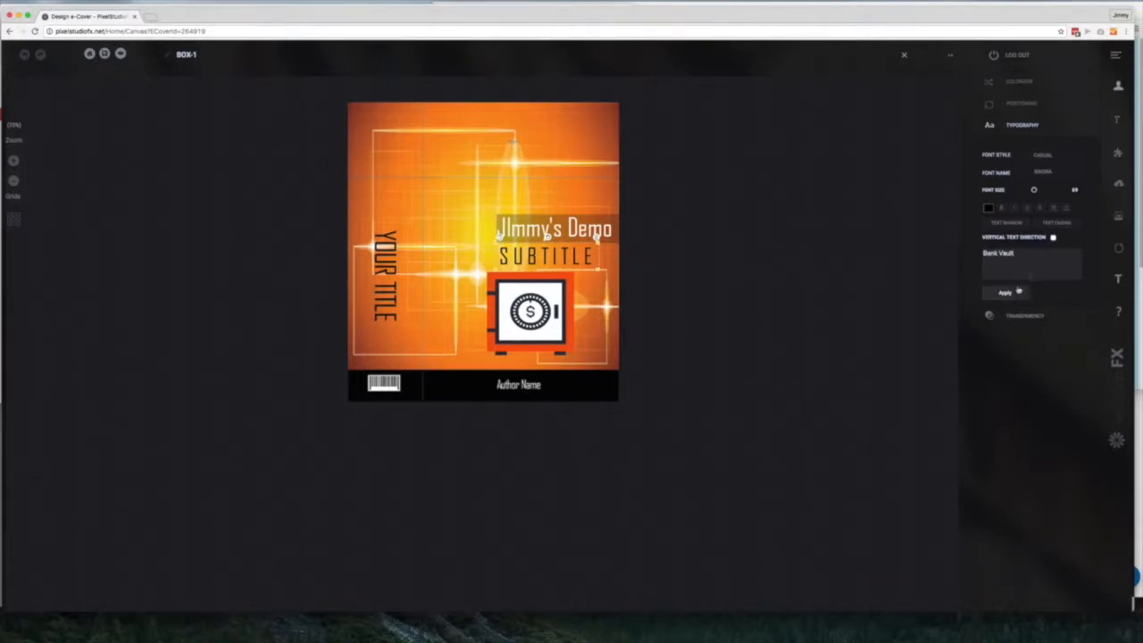
left_click(1003, 293)
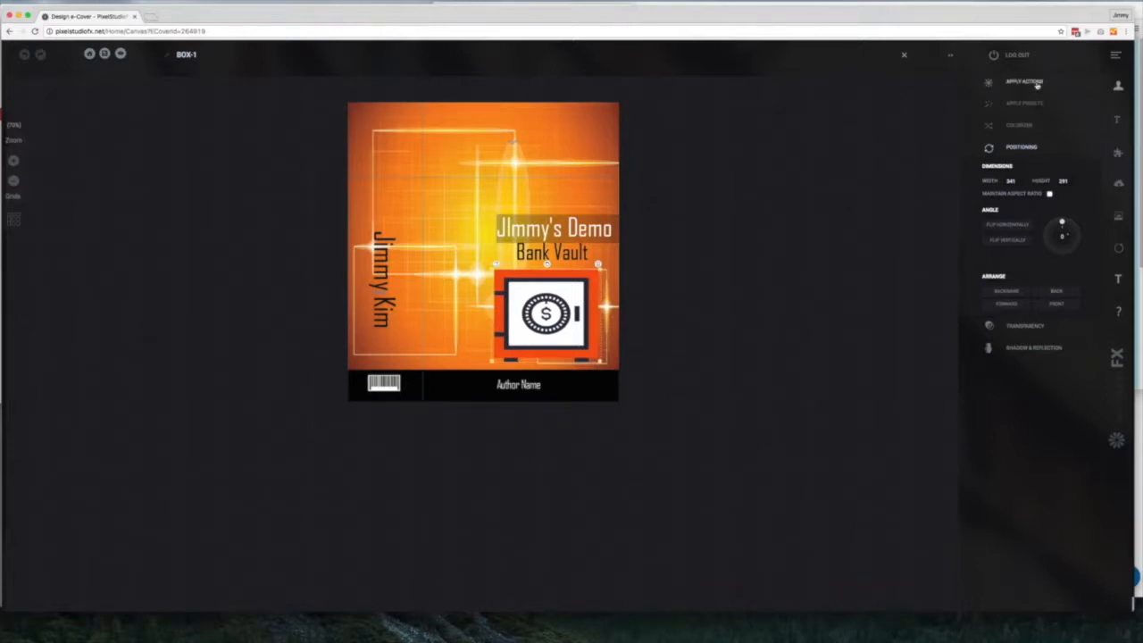
Colourize the cover background blue via Image Adjustments and lower the vault icon's opacity.
left_click(1025, 83)
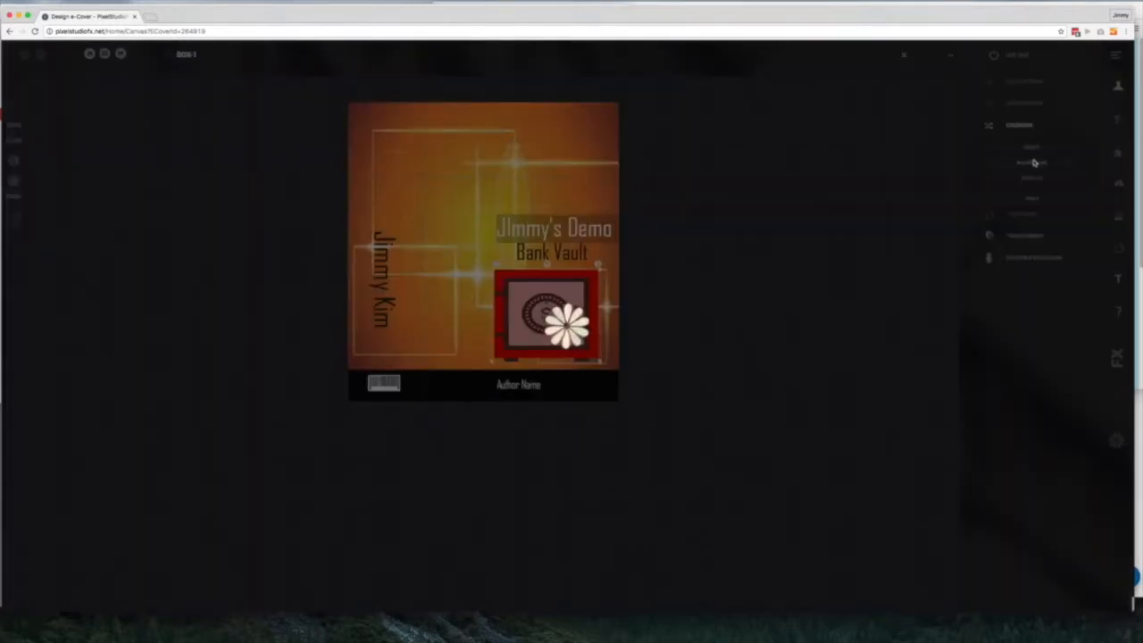
left_click(1032, 162)
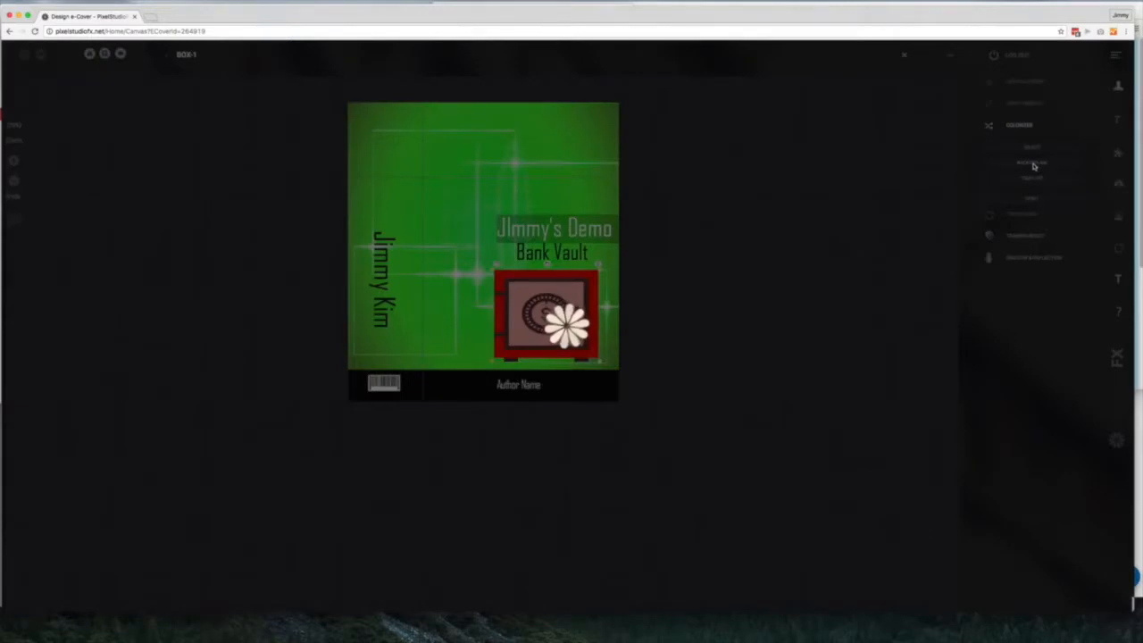
left_click(1032, 163)
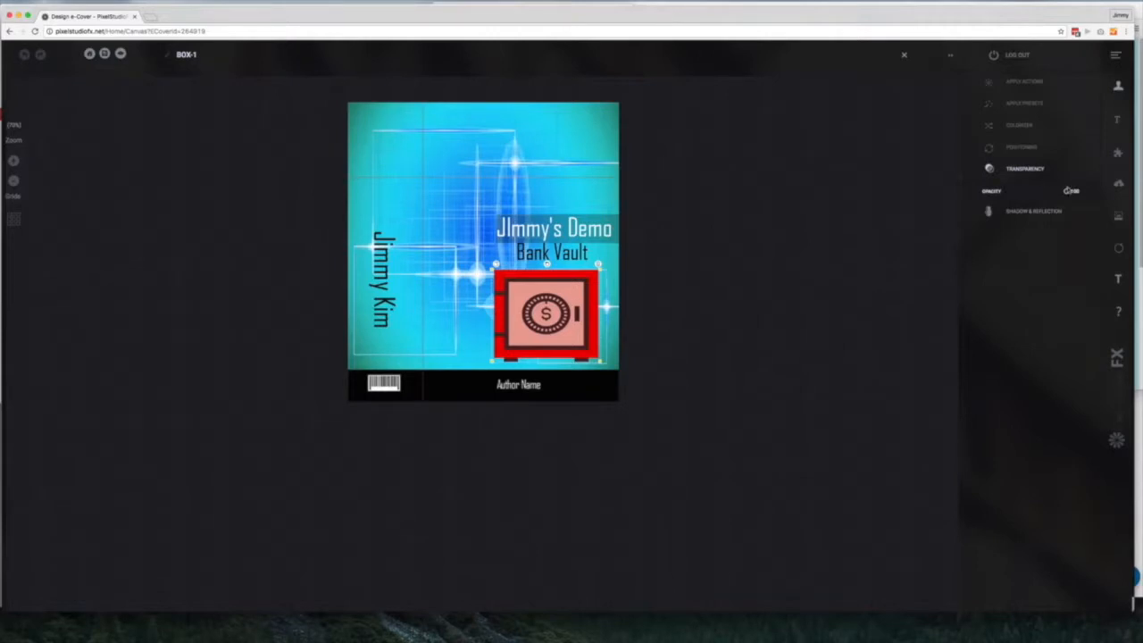
left_click_drag(1071, 191, 1027, 191)
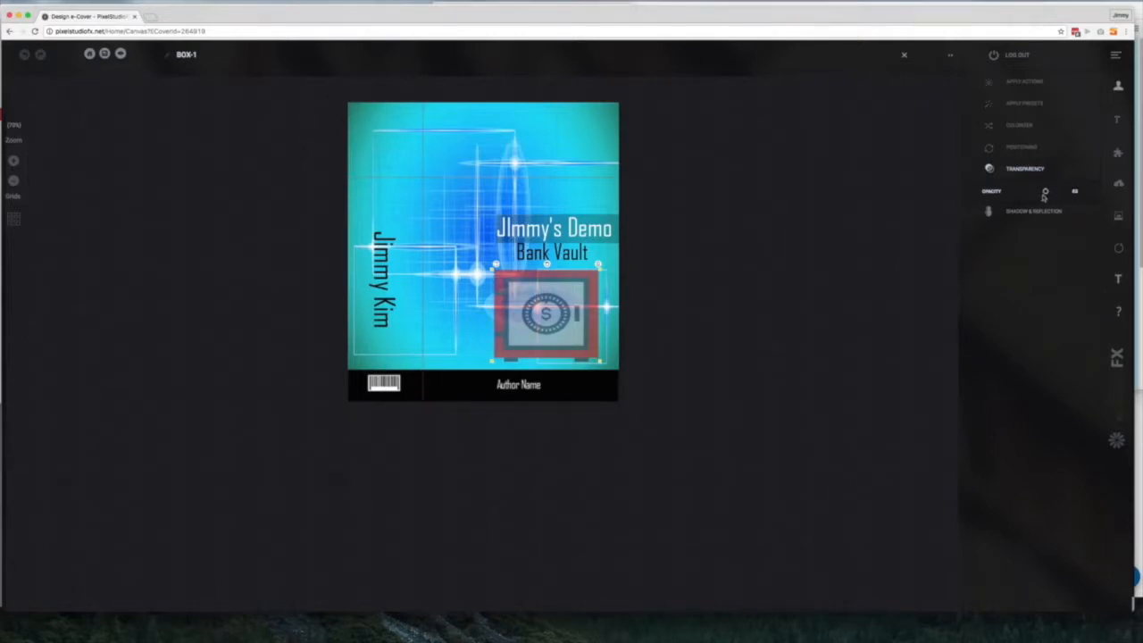
Bring up the vault icon's Shadow & Reflection settings.
left_click(1033, 211)
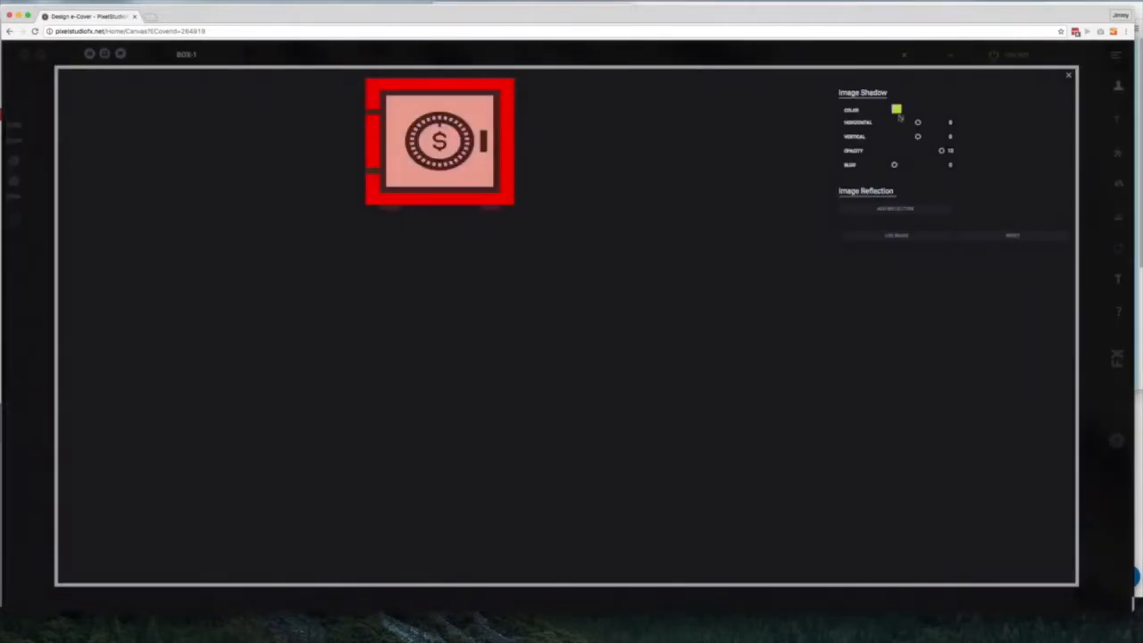
Give the vault icon a pink shadow colour and return to the full cover.
left_click(897, 109)
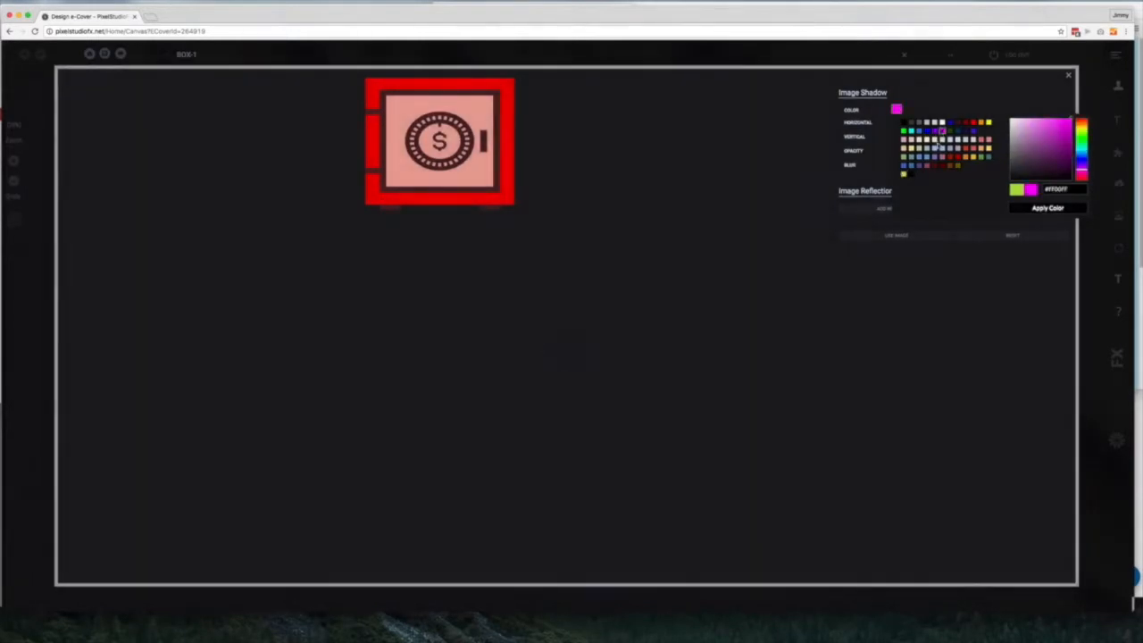
left_click(1047, 207)
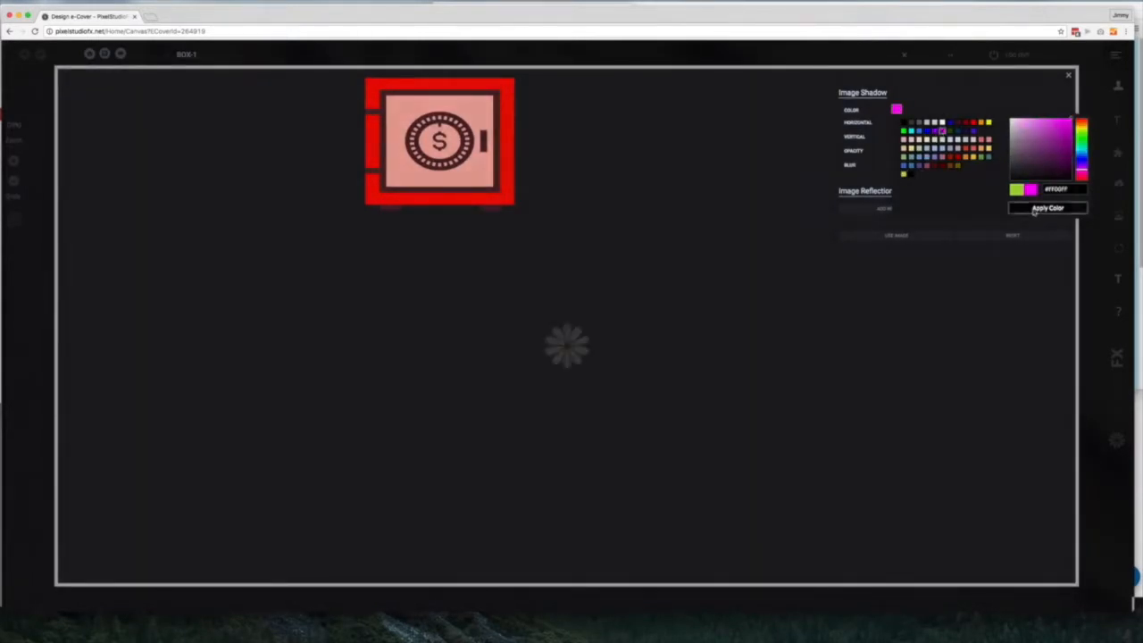
left_click(1047, 207)
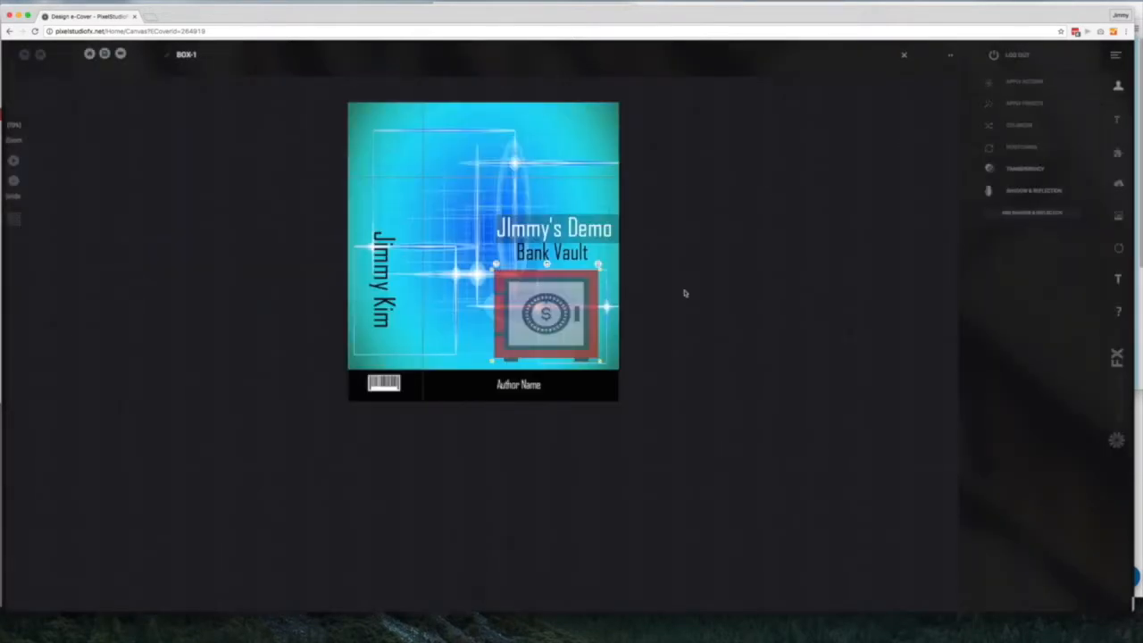
mouse_move(935, 307)
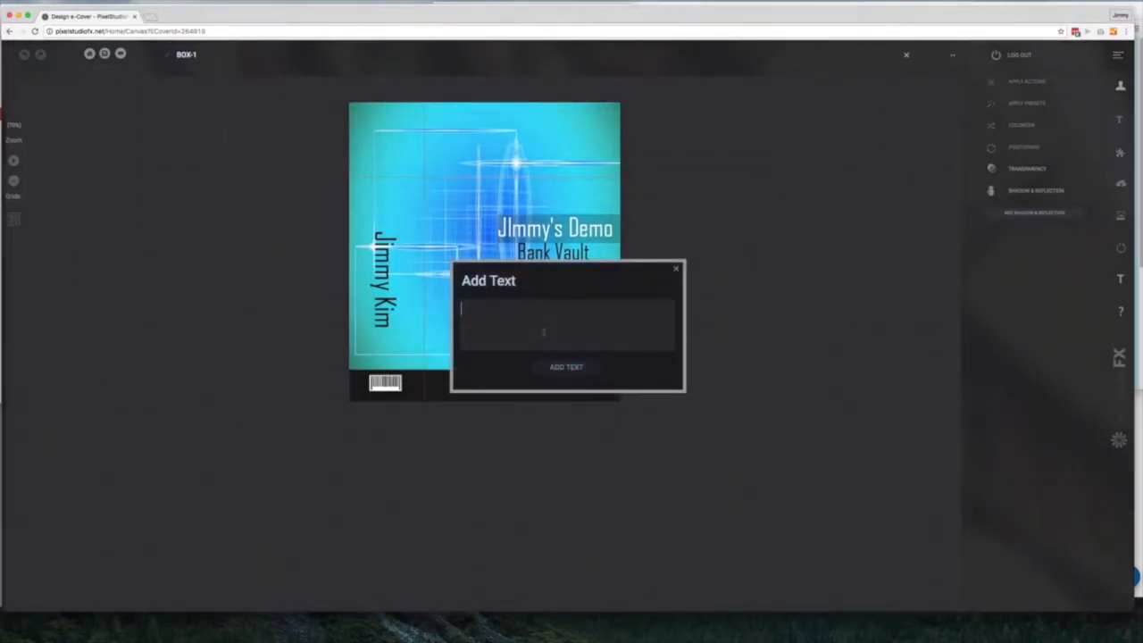
Add an 'Add More Text' heading in red with a shadow across the top of the cover.
type("Add More Tex")
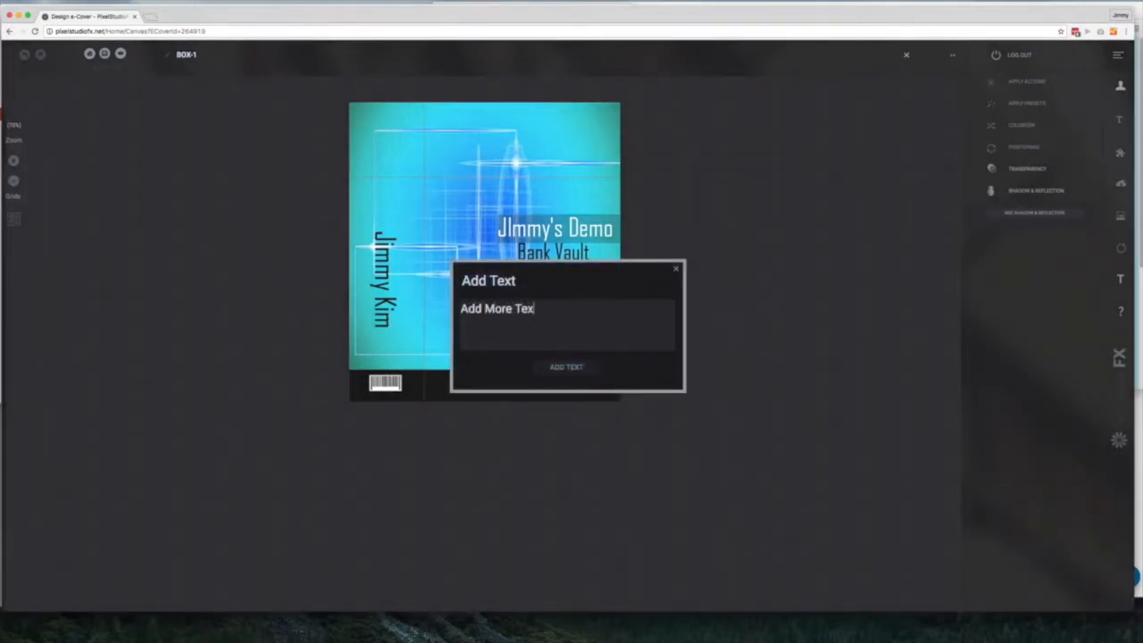
left_click(566, 367)
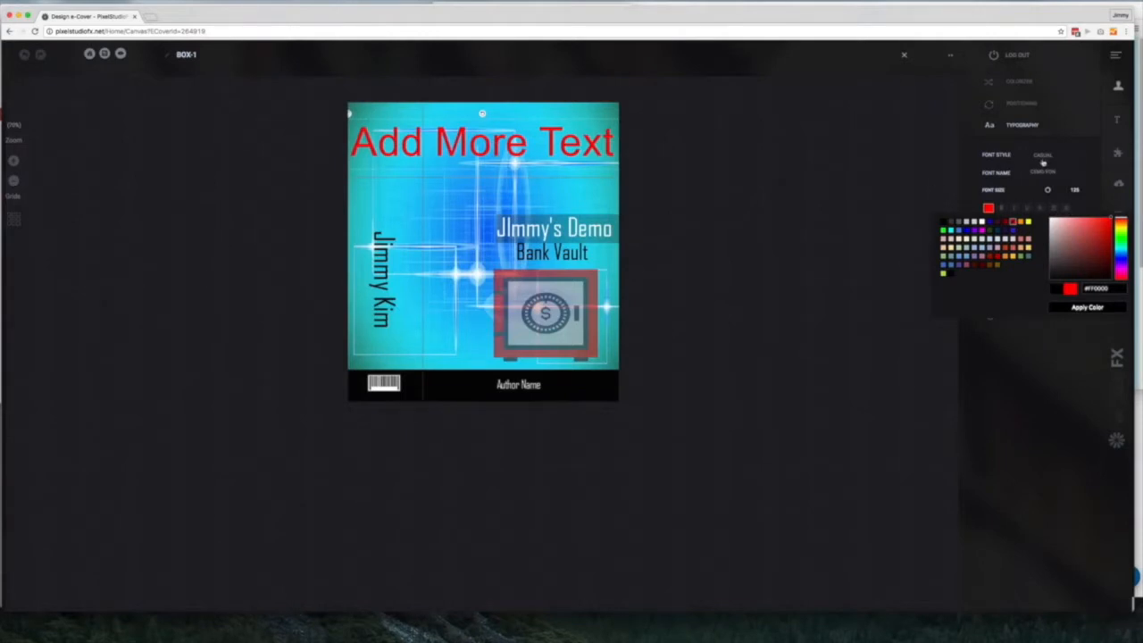
left_click(1045, 173)
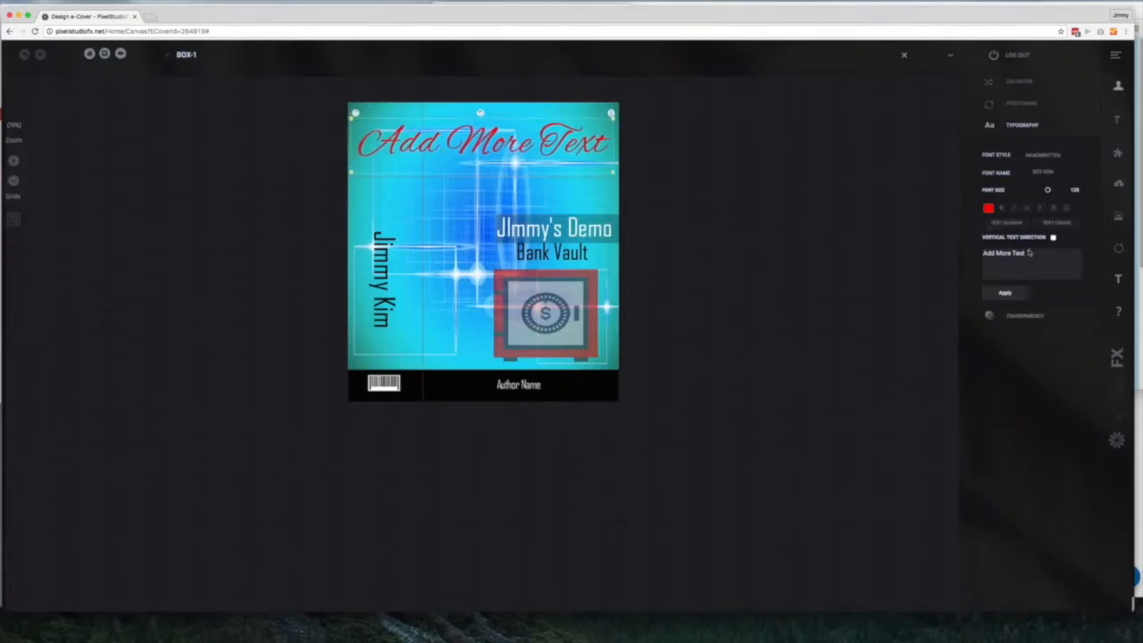
left_click(1007, 222)
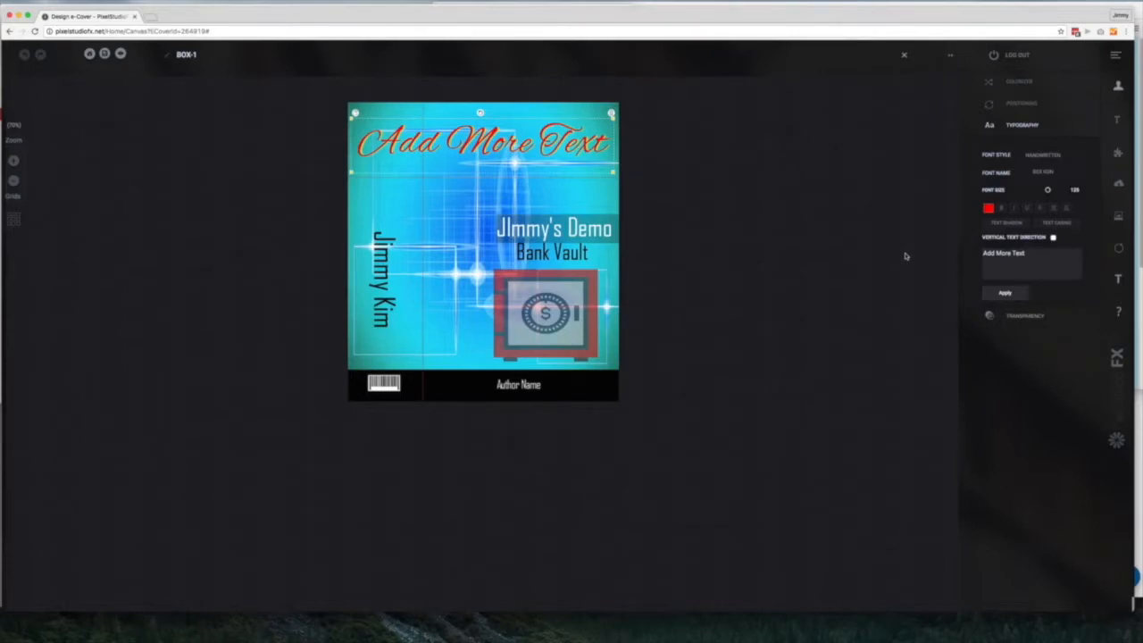
mouse_move(1090, 225)
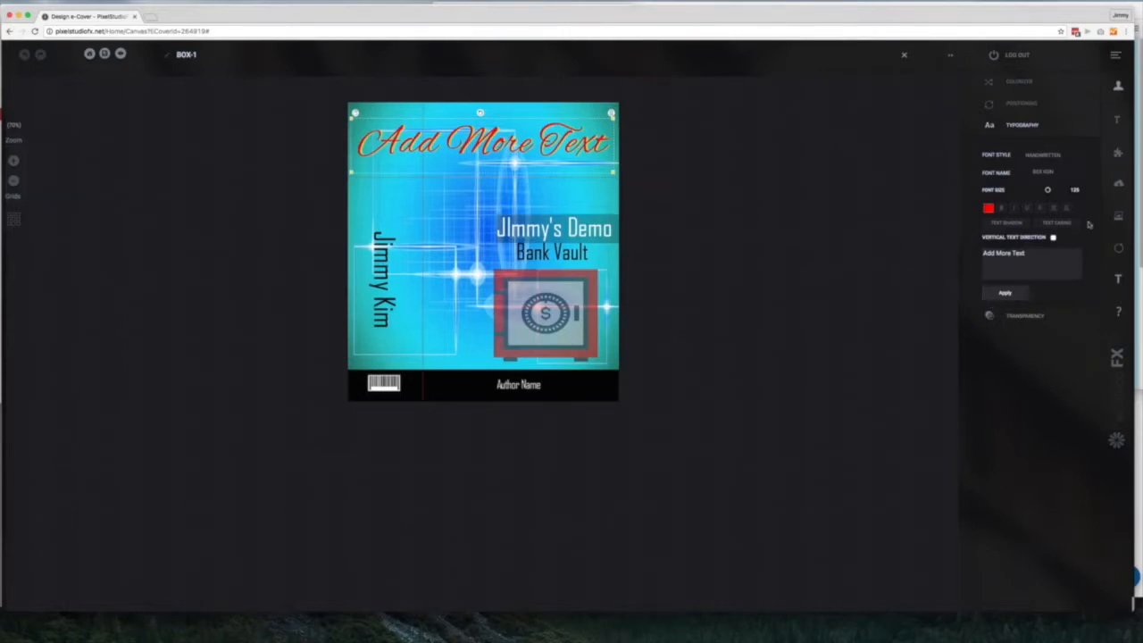
left_click(1003, 293)
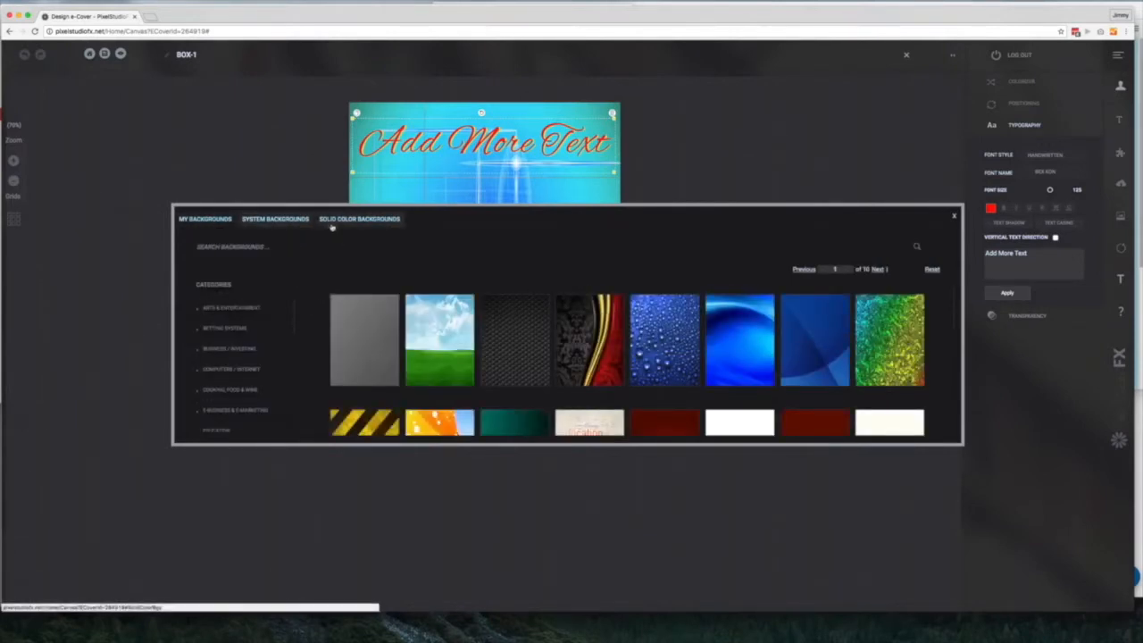
left_click(205, 218)
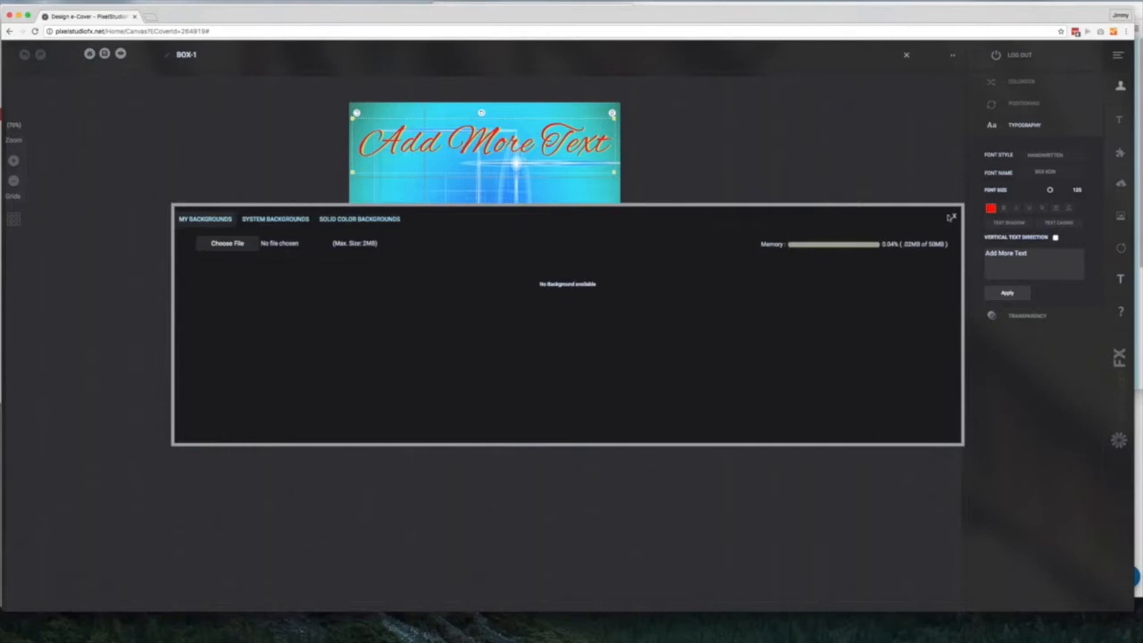
left_click(950, 218)
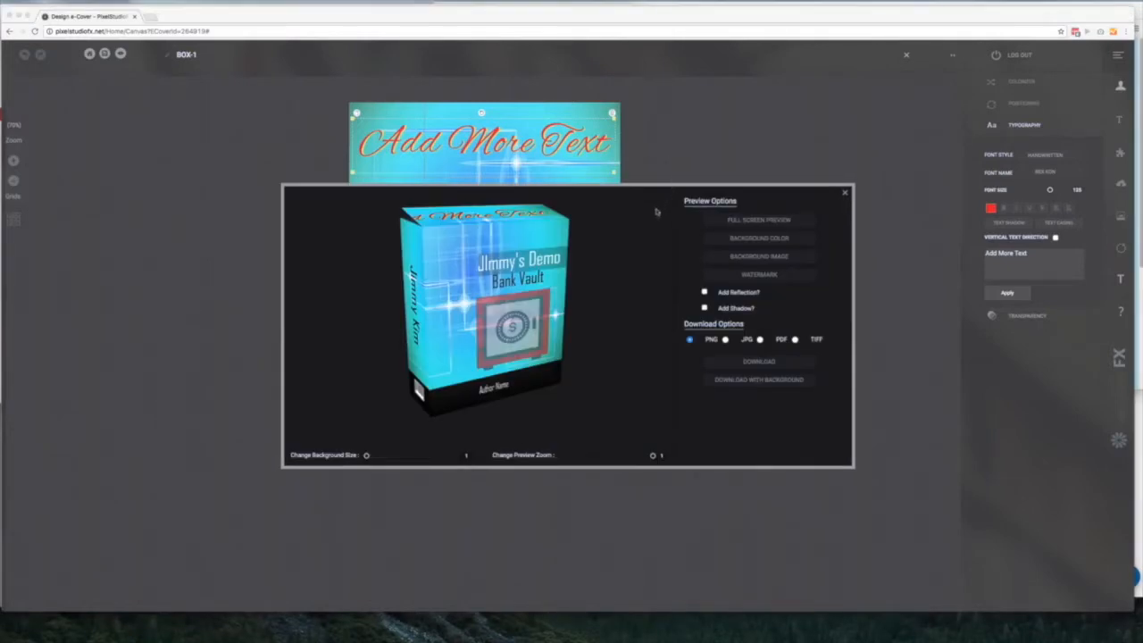
mouse_move(646, 233)
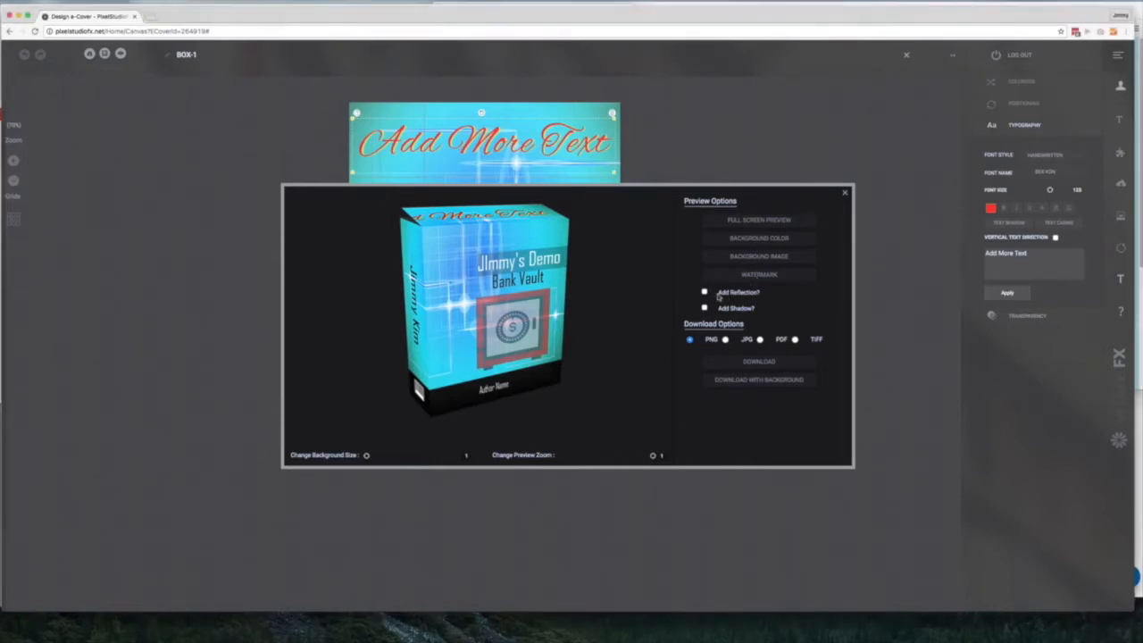
Toggle Add Reflection on the 3D box preview, then return to the theme gallery.
left_click(704, 293)
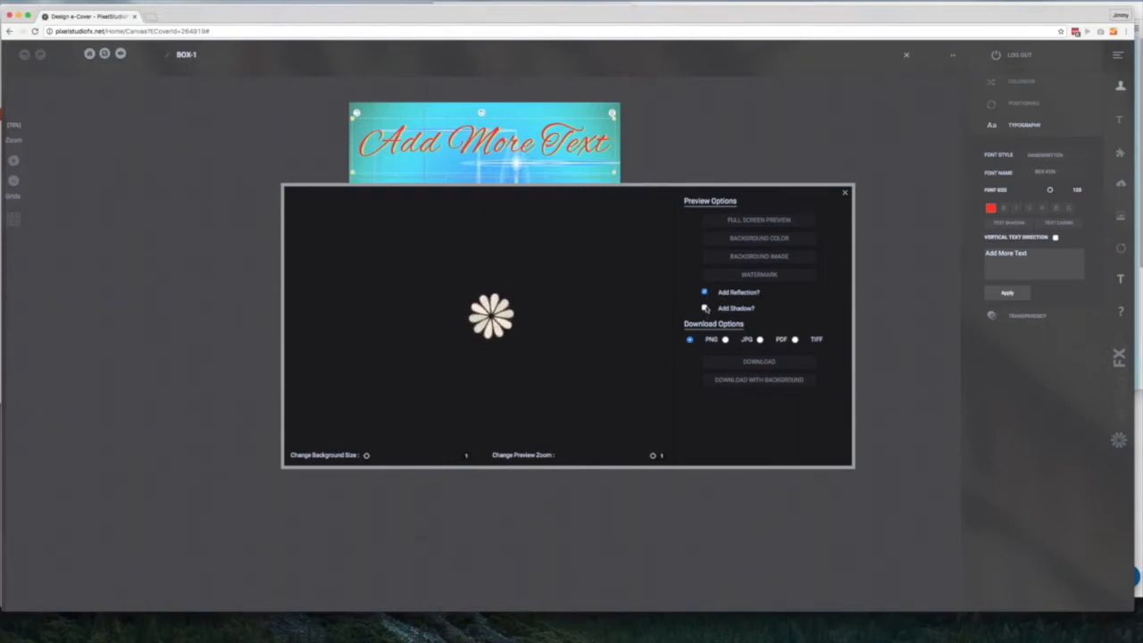
left_click(704, 292)
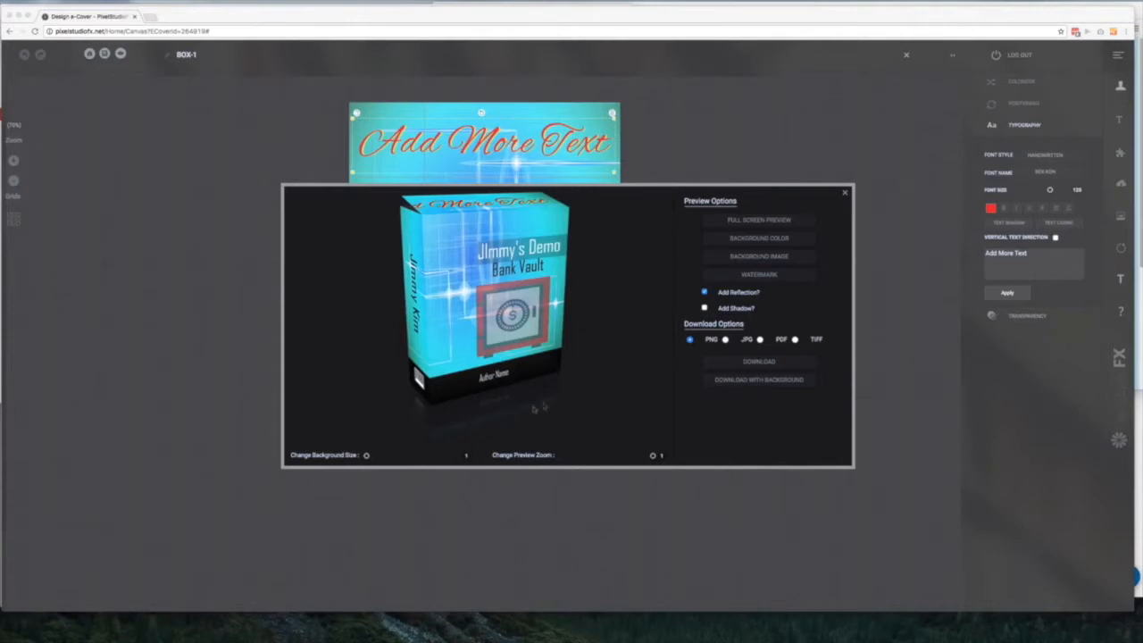
mouse_move(705, 330)
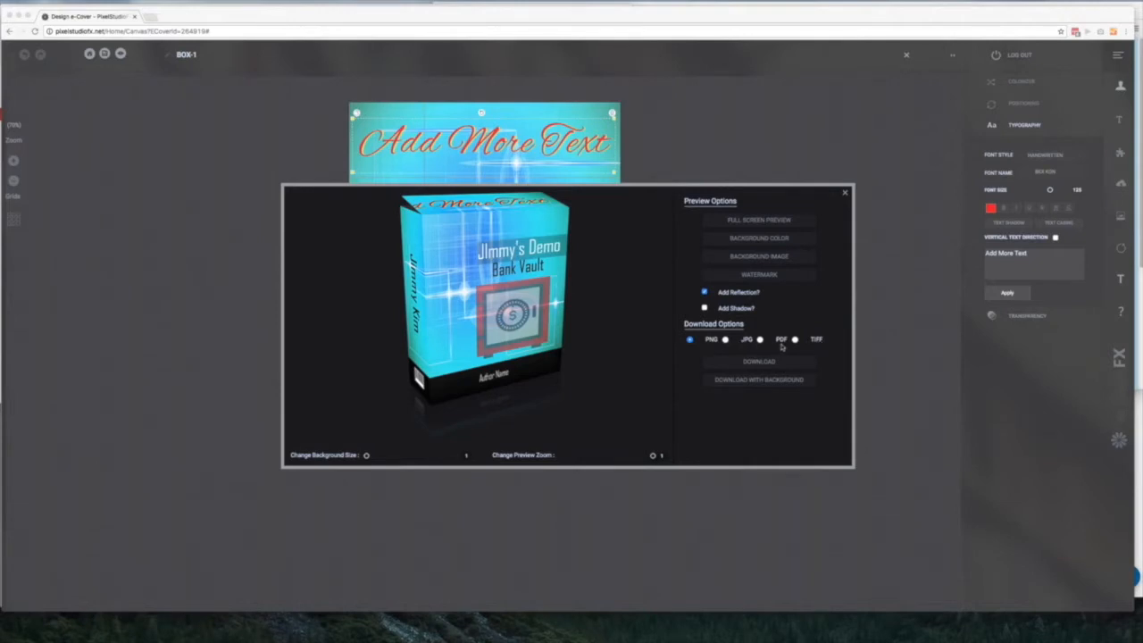
mouse_move(818, 347)
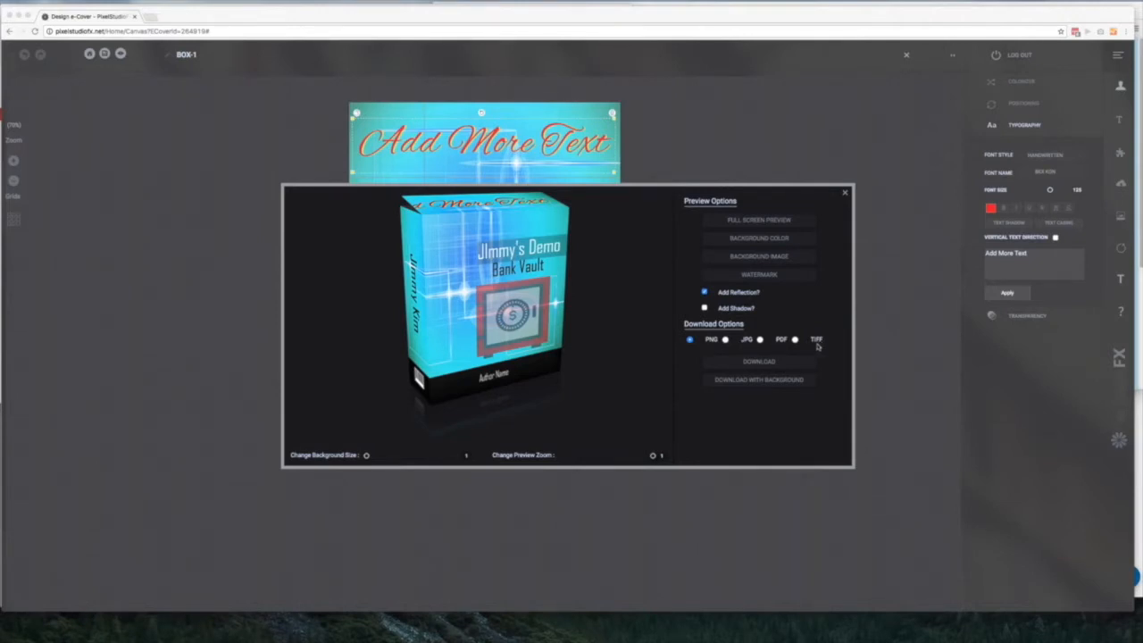
mouse_move(760, 381)
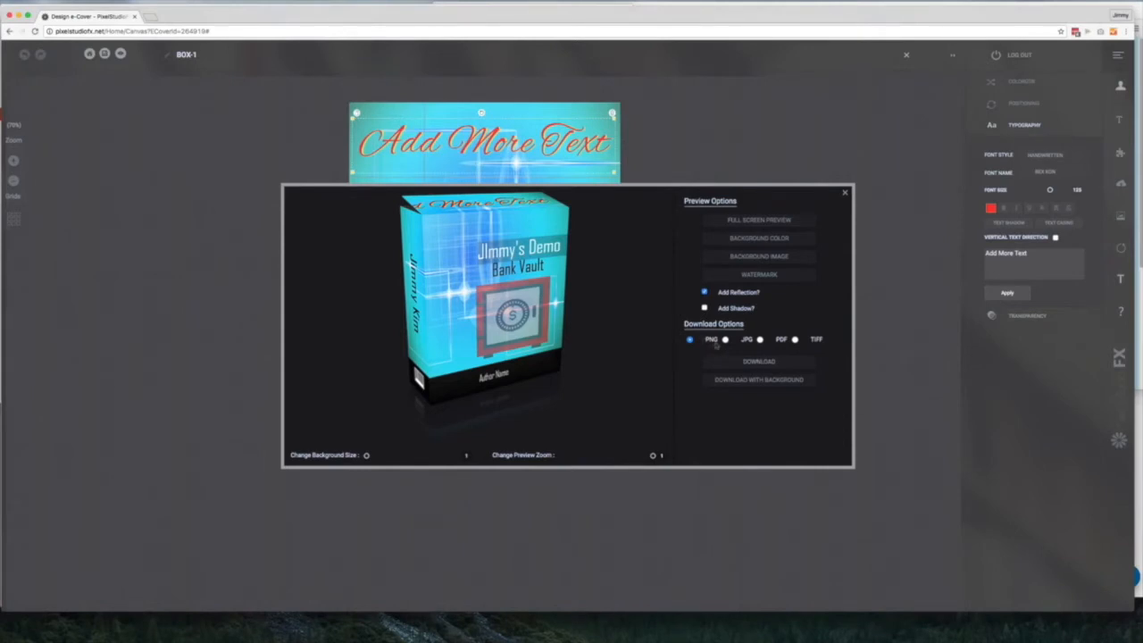
mouse_move(705, 336)
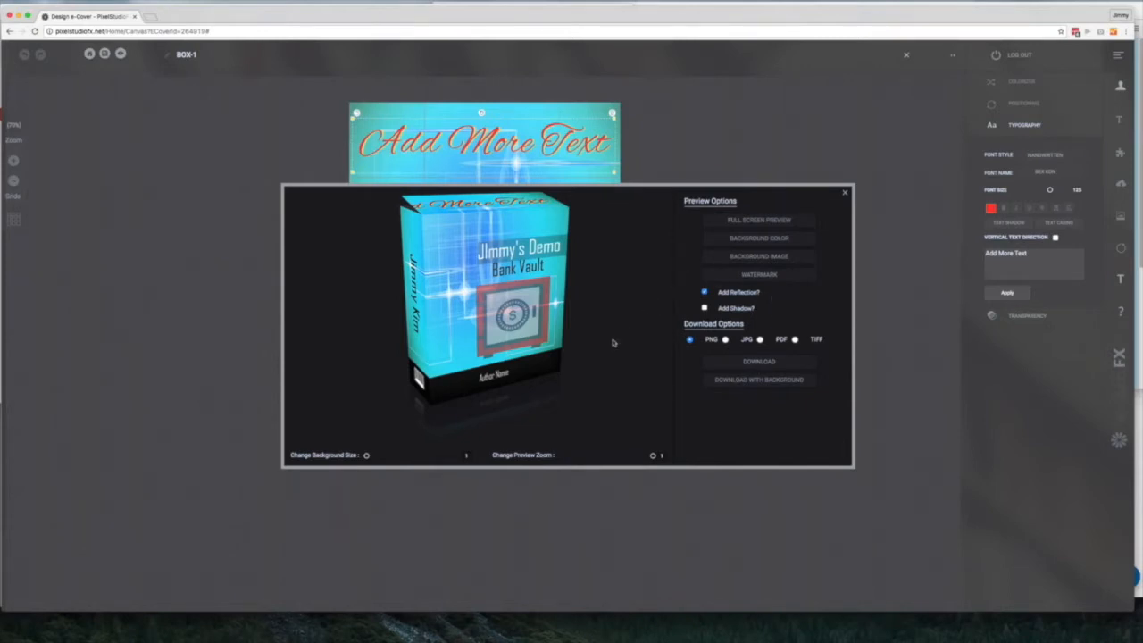
mouse_move(628, 334)
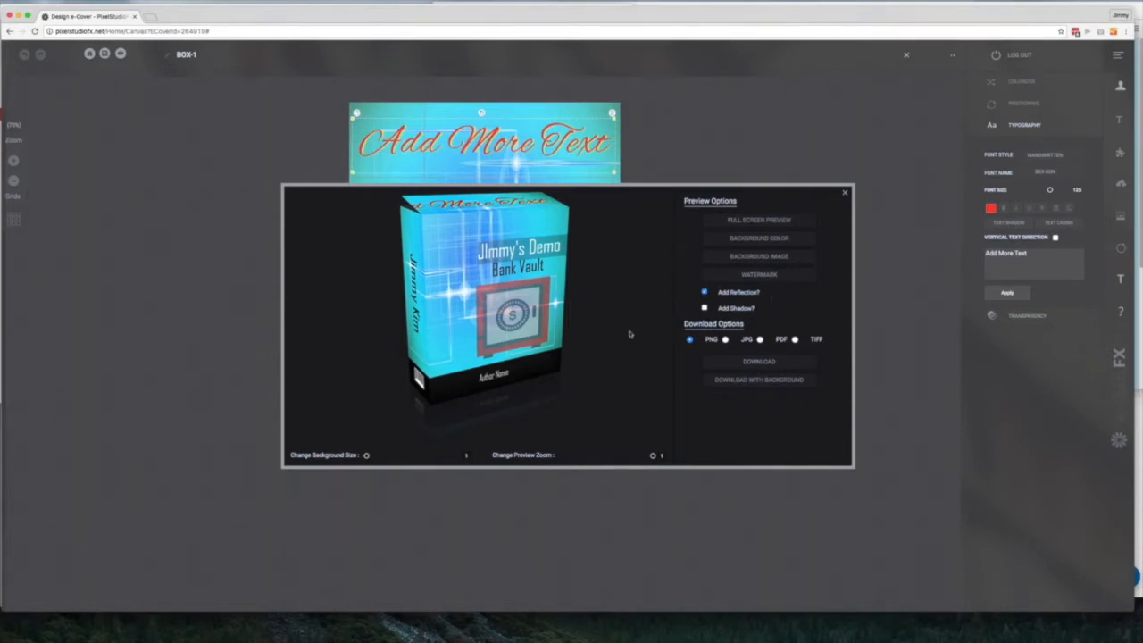
left_click(843, 191)
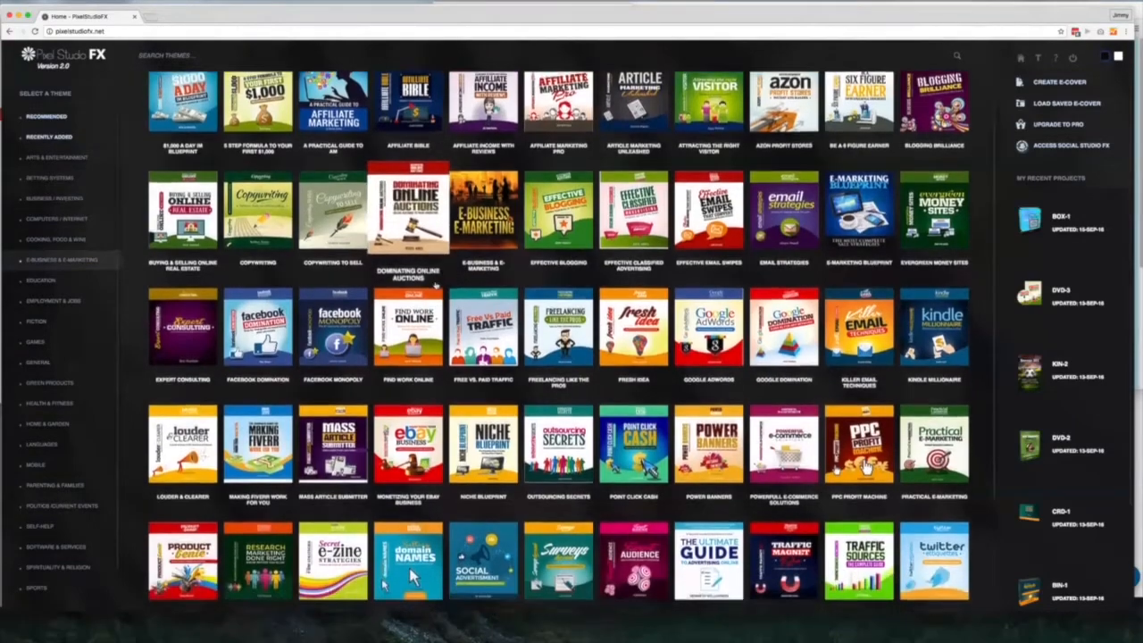
Browse the Cooking themes, return to E-Business & E-Marketing and scroll through its covers.
scroll("down", 3)
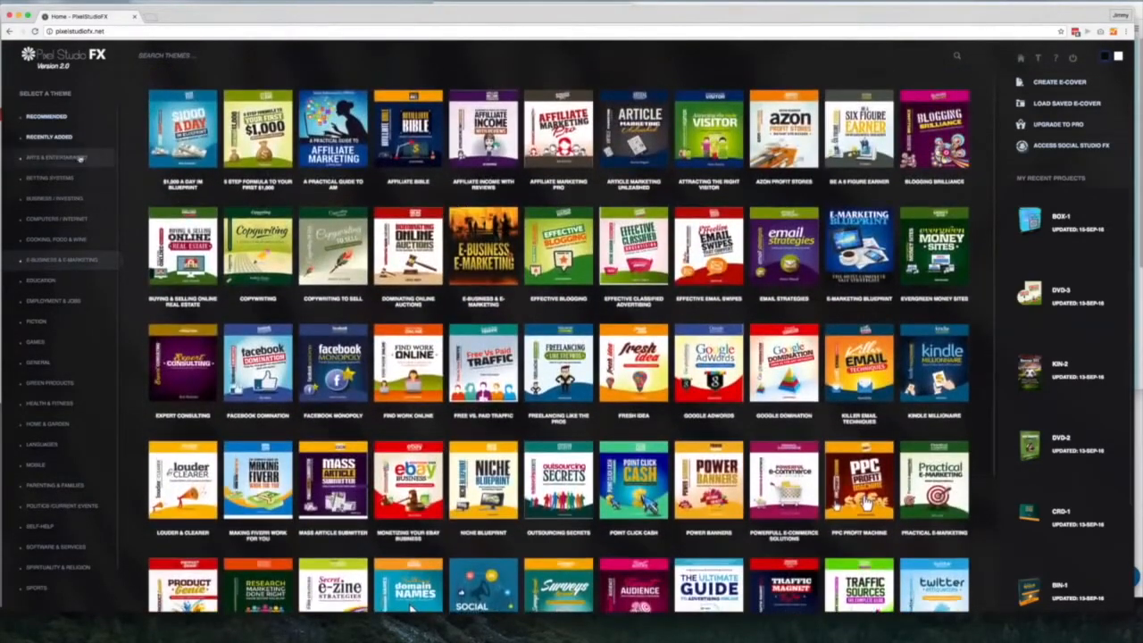
left_click(55, 239)
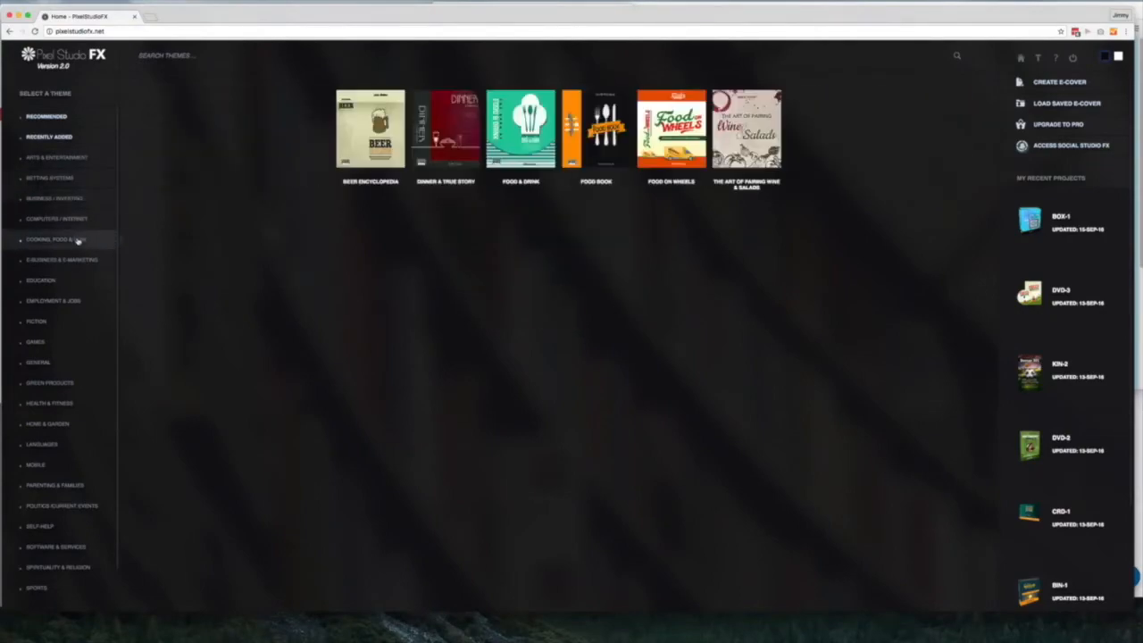
left_click(61, 259)
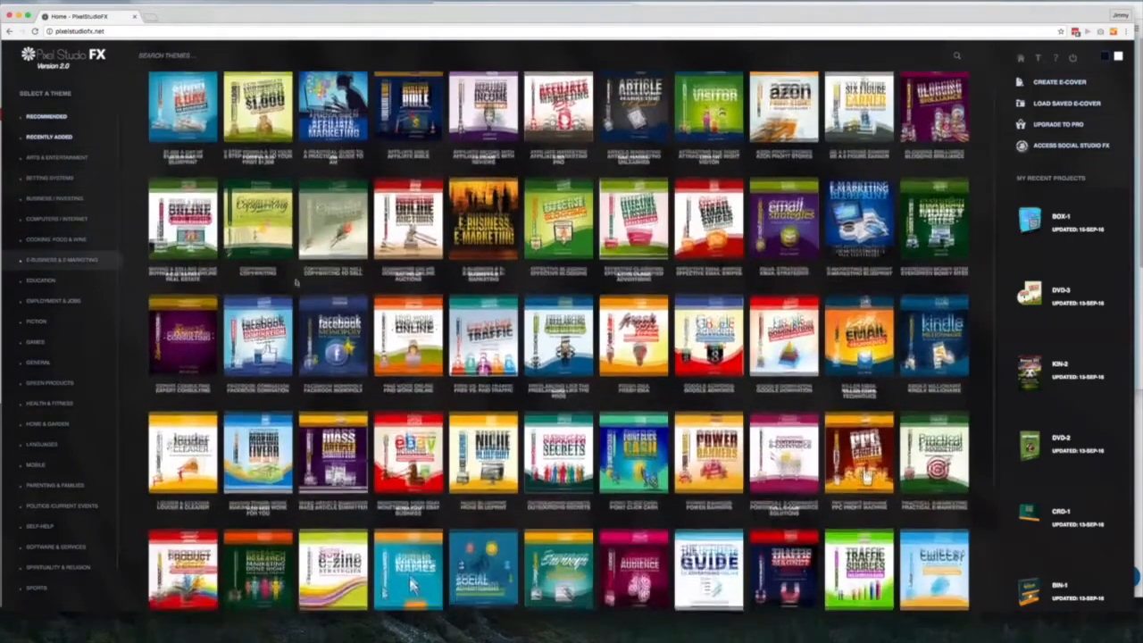
scroll("down", 3)
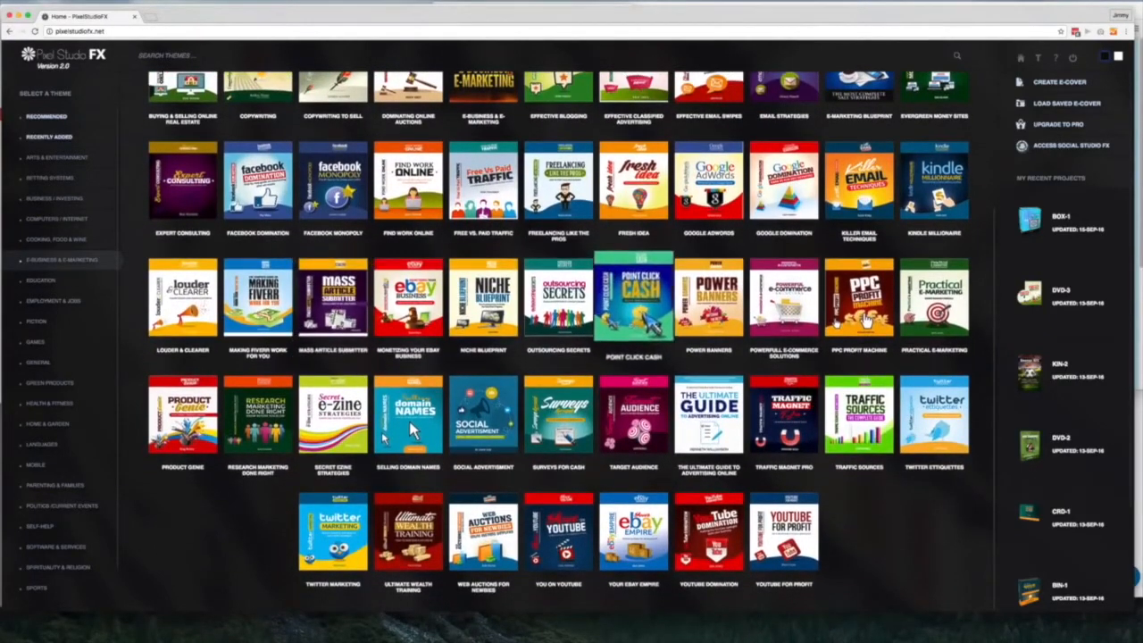
scroll("down", 3)
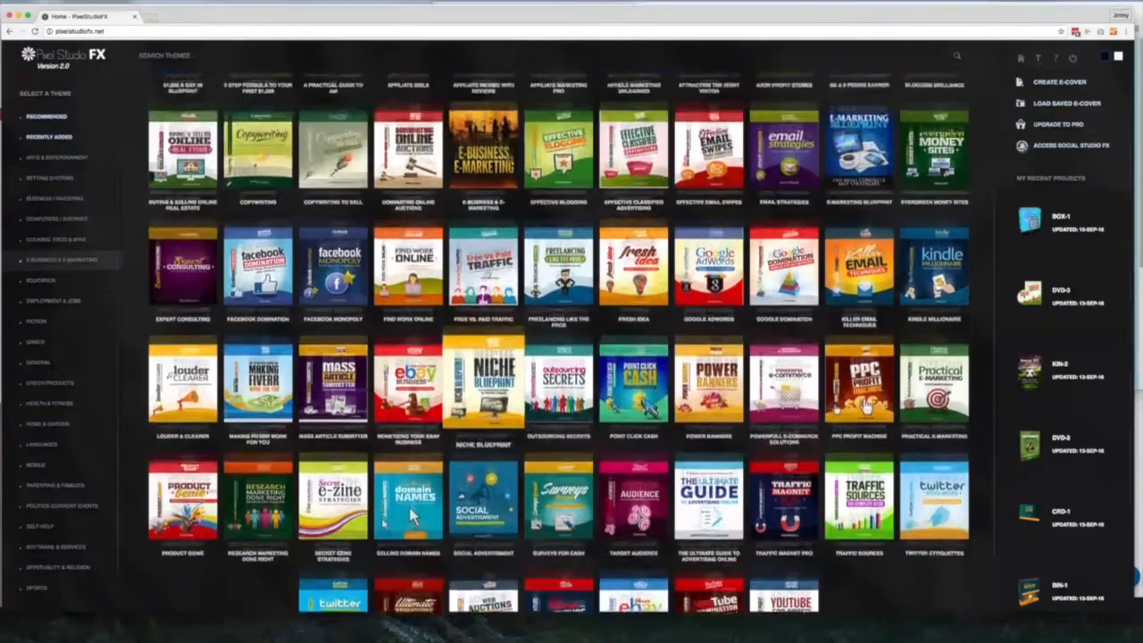